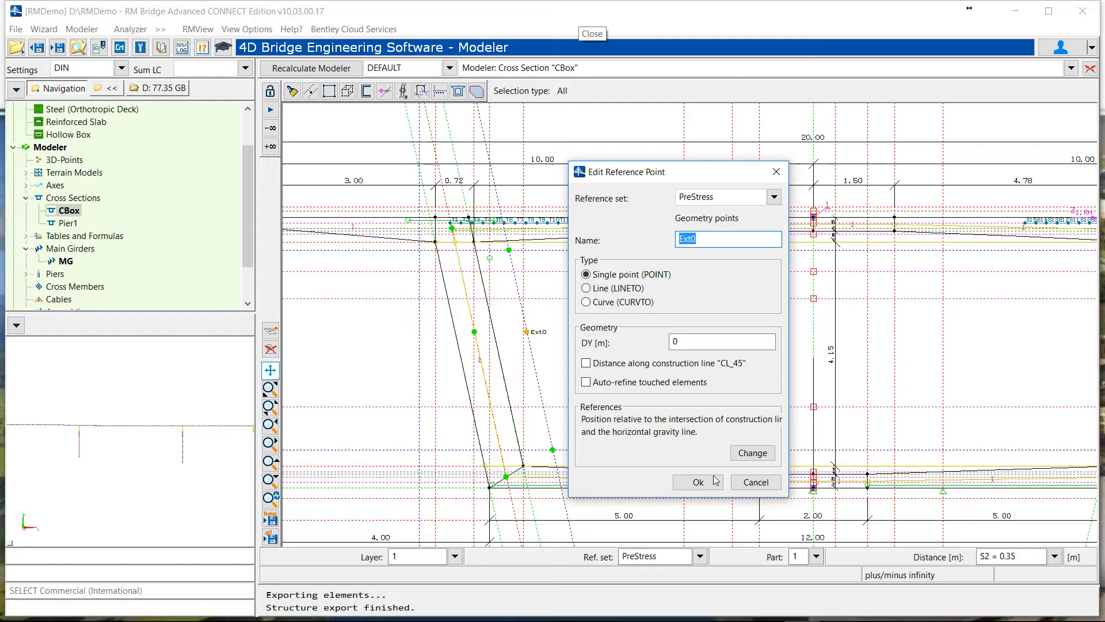
Confirm the Ext0 reference point and unlock the CBox cross section to keep it
left_click(696, 481)
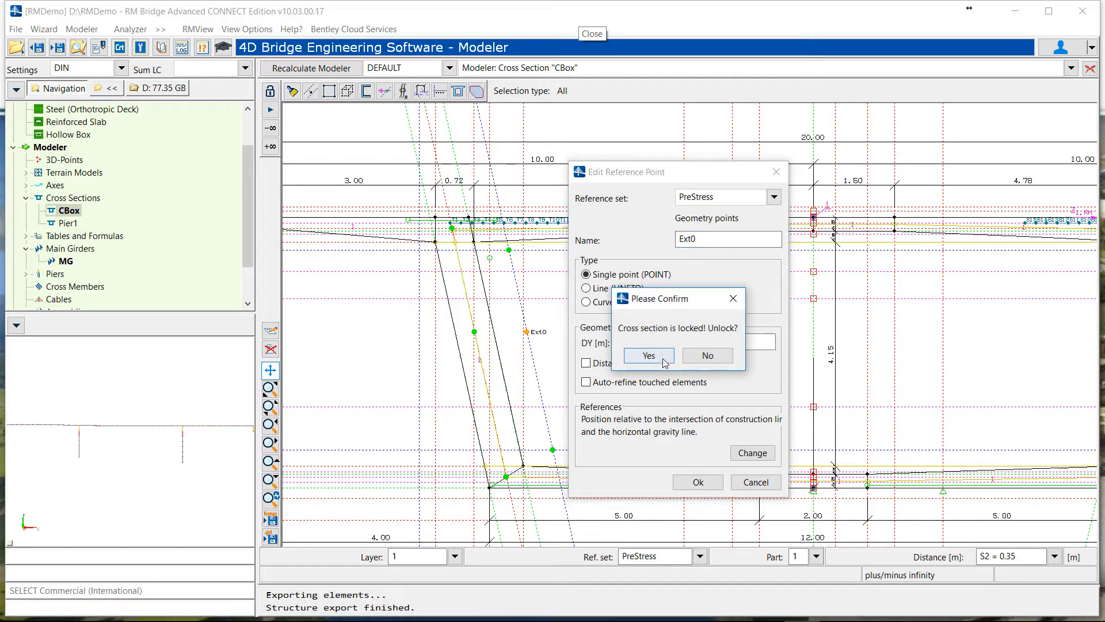
left_click(647, 355)
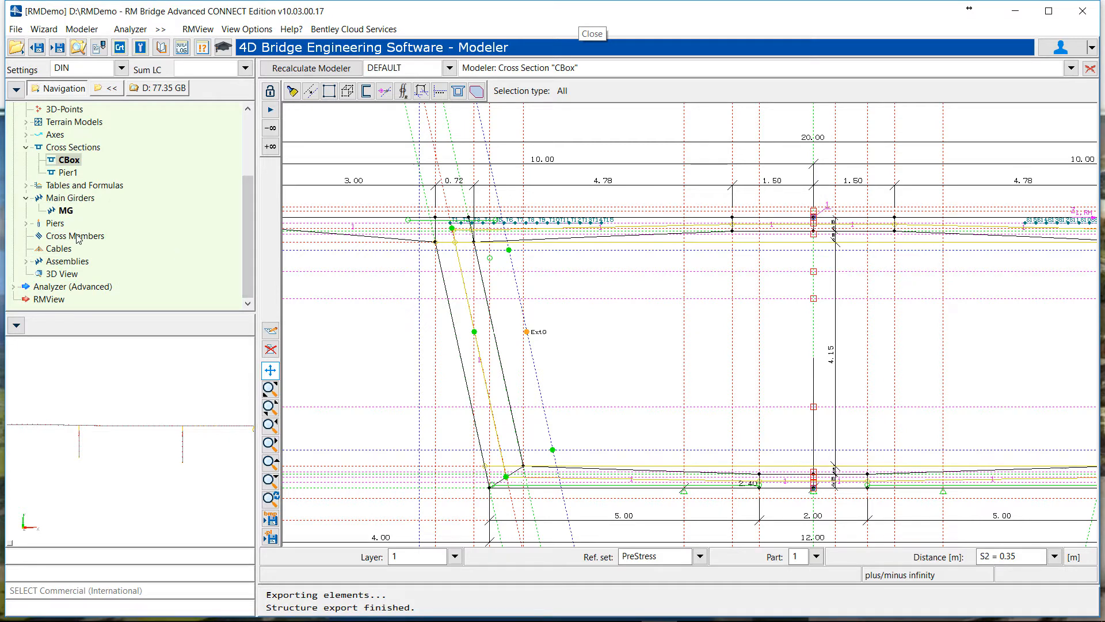
mouse_move(73, 261)
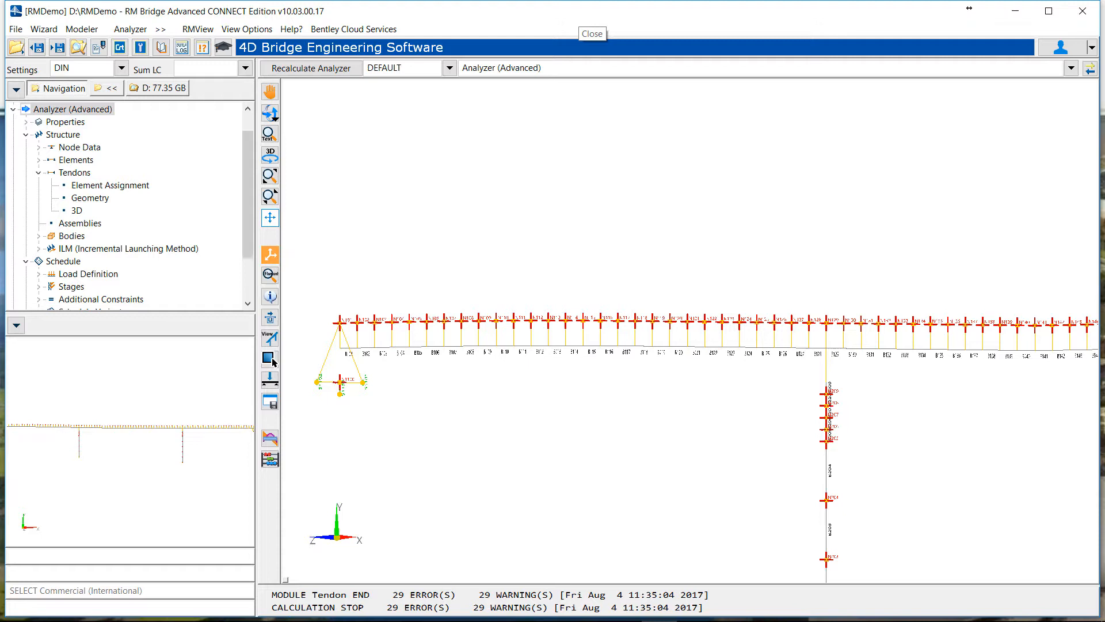
Review and confirm tendon 101's properties in the Element Assignment table
left_click(111, 184)
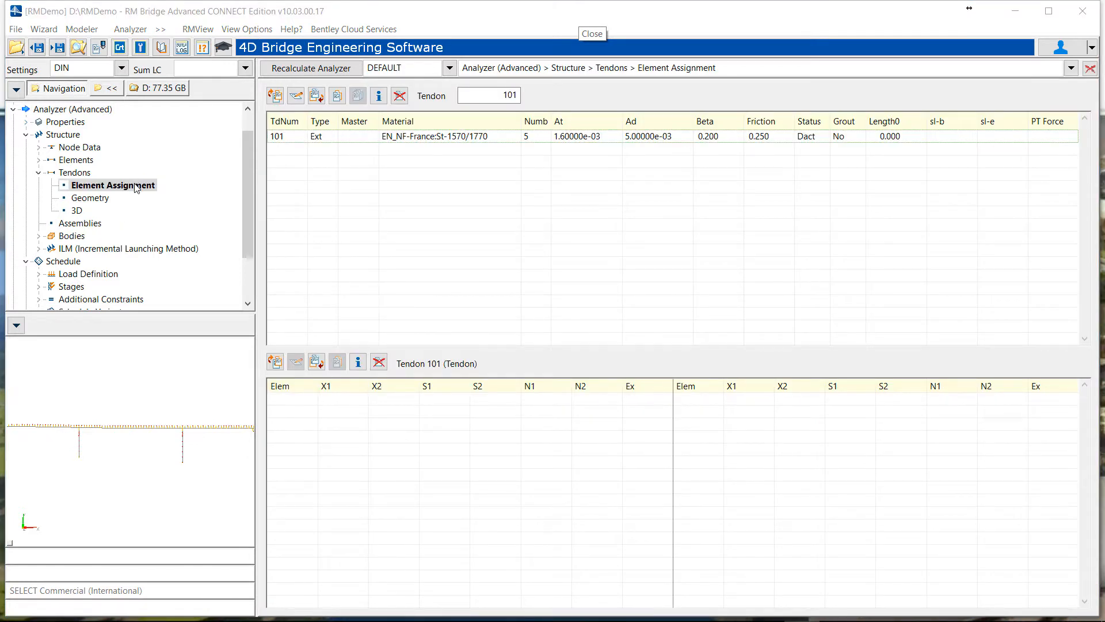
left_click(113, 185)
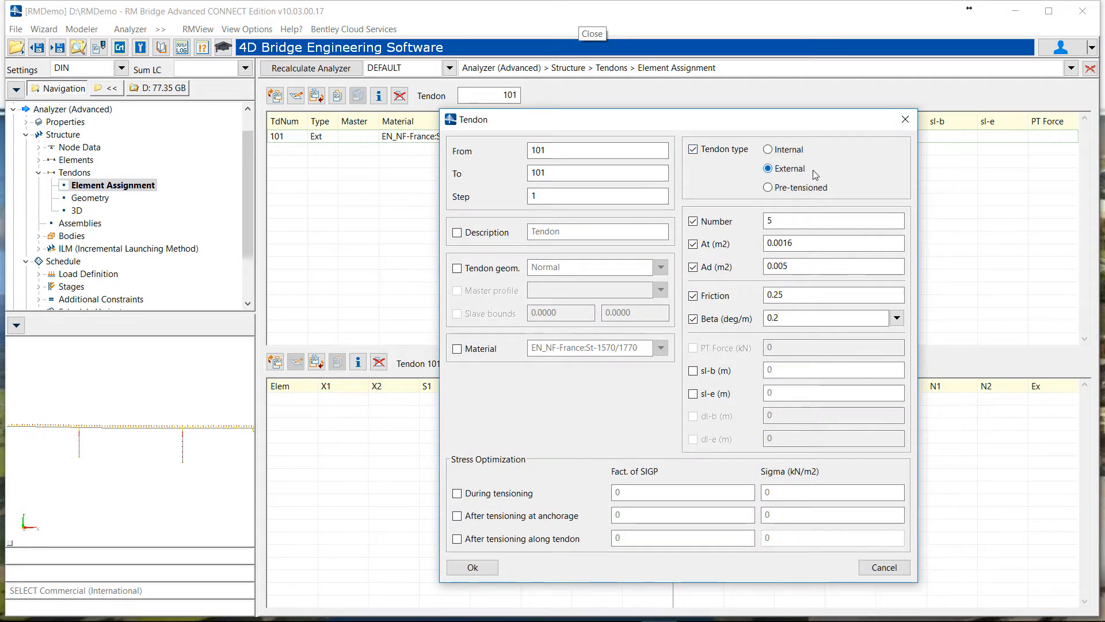
left_click(472, 567)
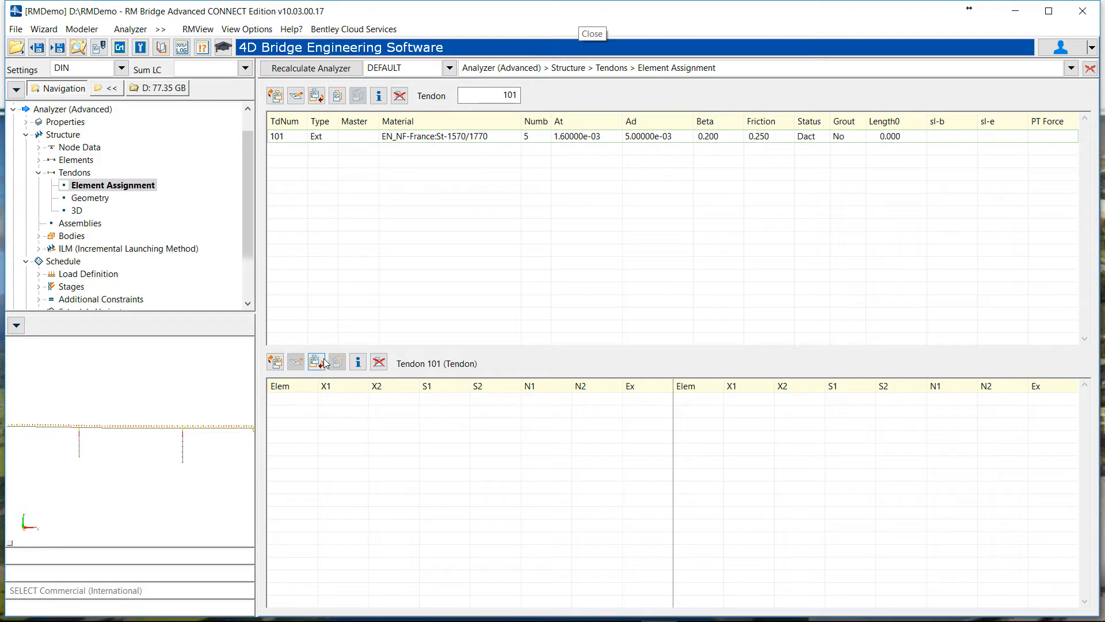
Assign elements 101 through 129 to external tendon 101
left_click(315, 361)
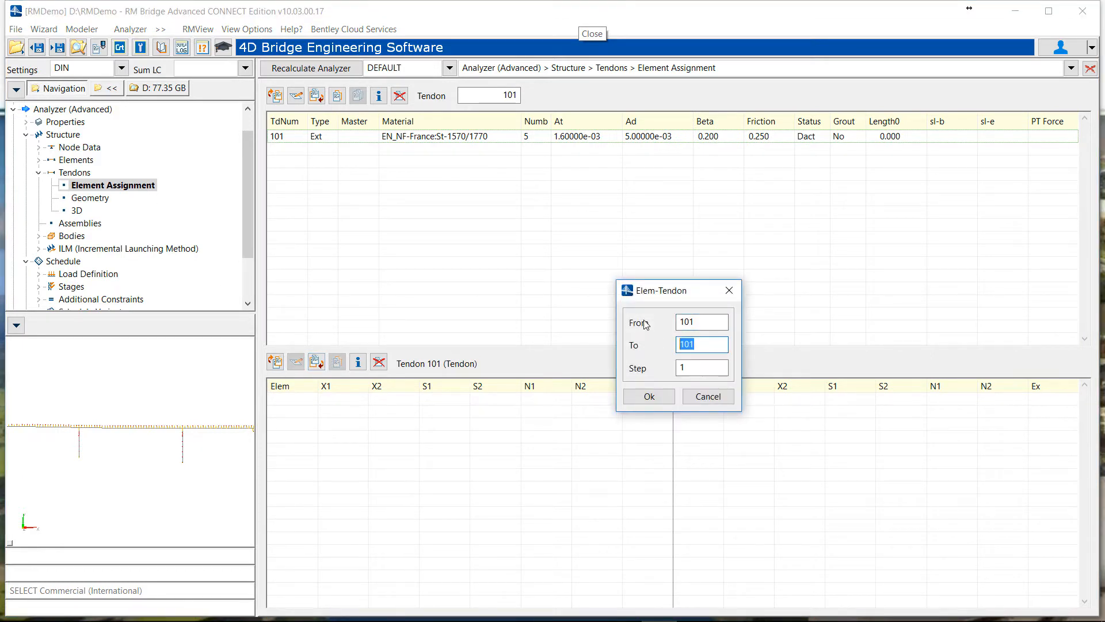
type("129")
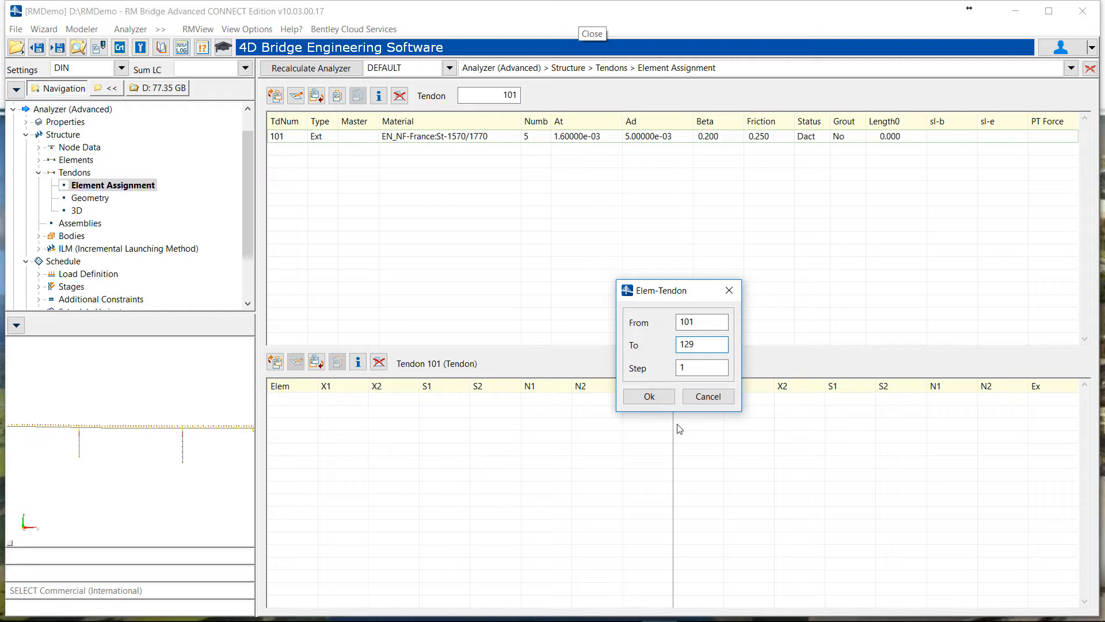
left_click(647, 396)
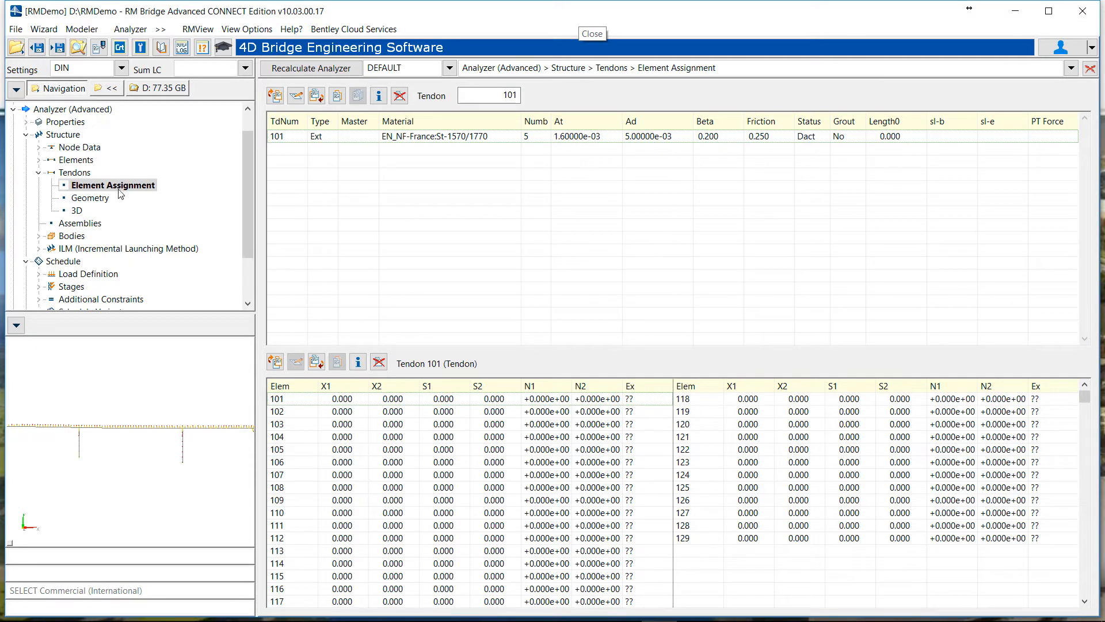
Add a Line tendon point at element 101 relative to cross-section point Ext0*y, external
left_click(91, 197)
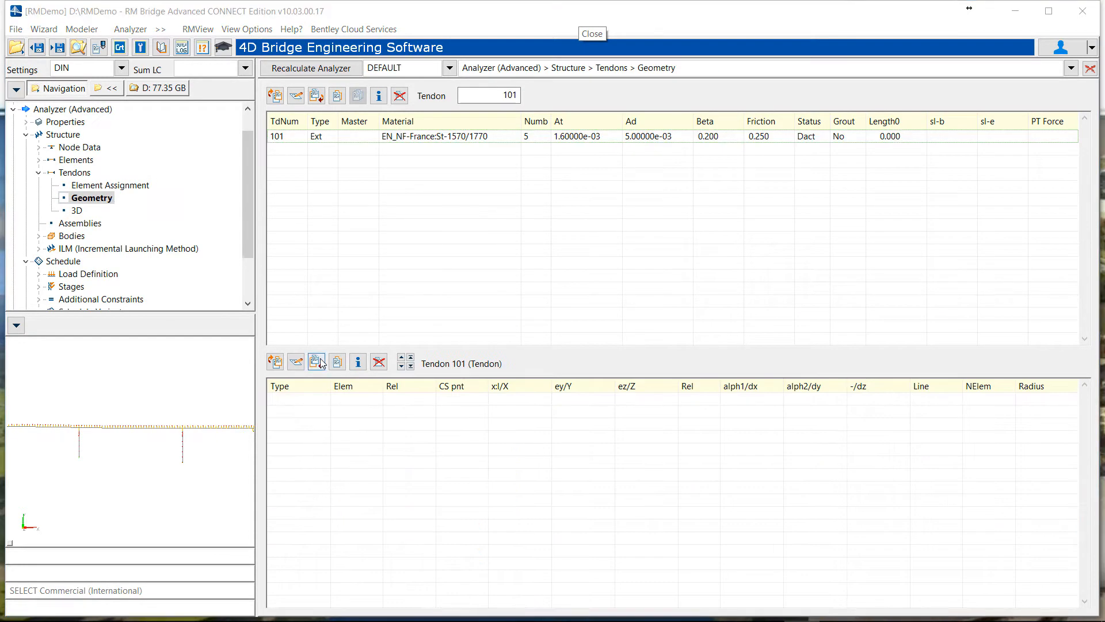
left_click(315, 363)
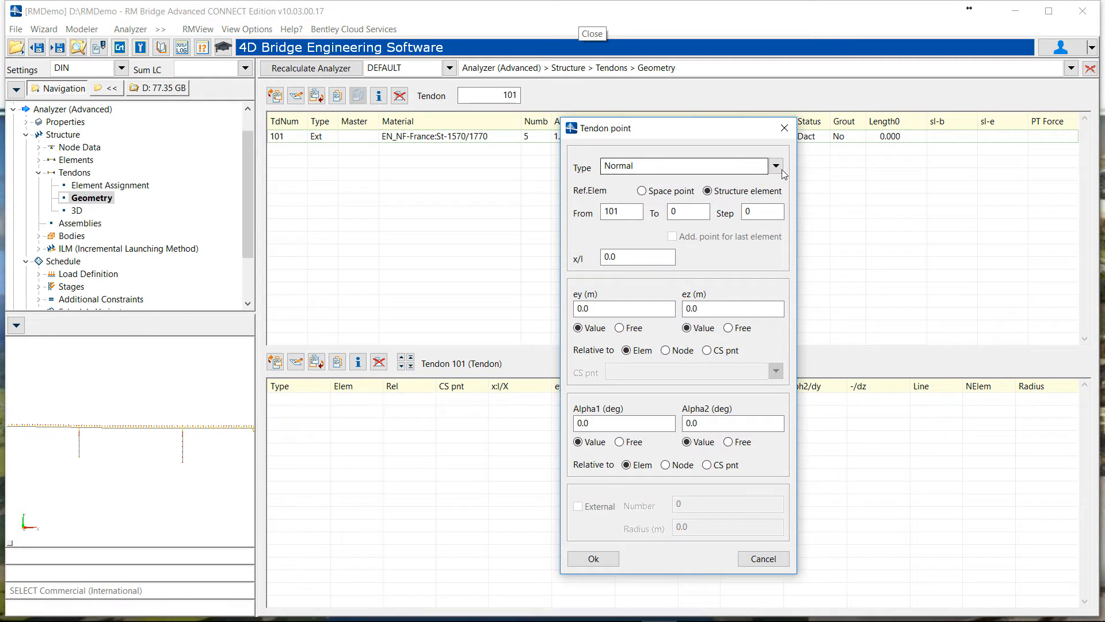
left_click(776, 166)
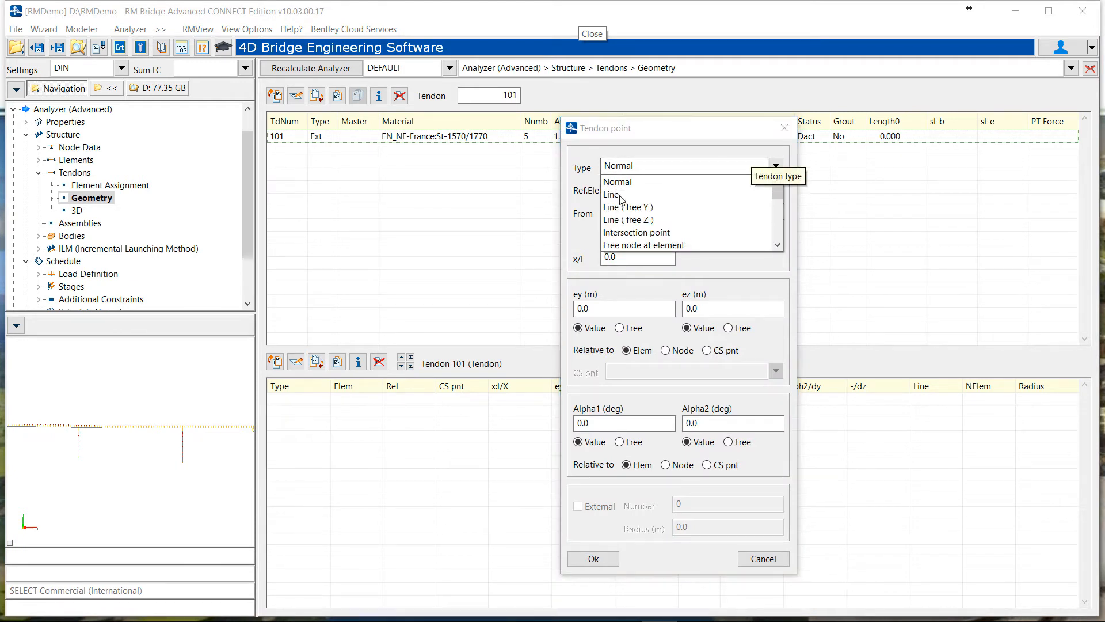
left_click(610, 195)
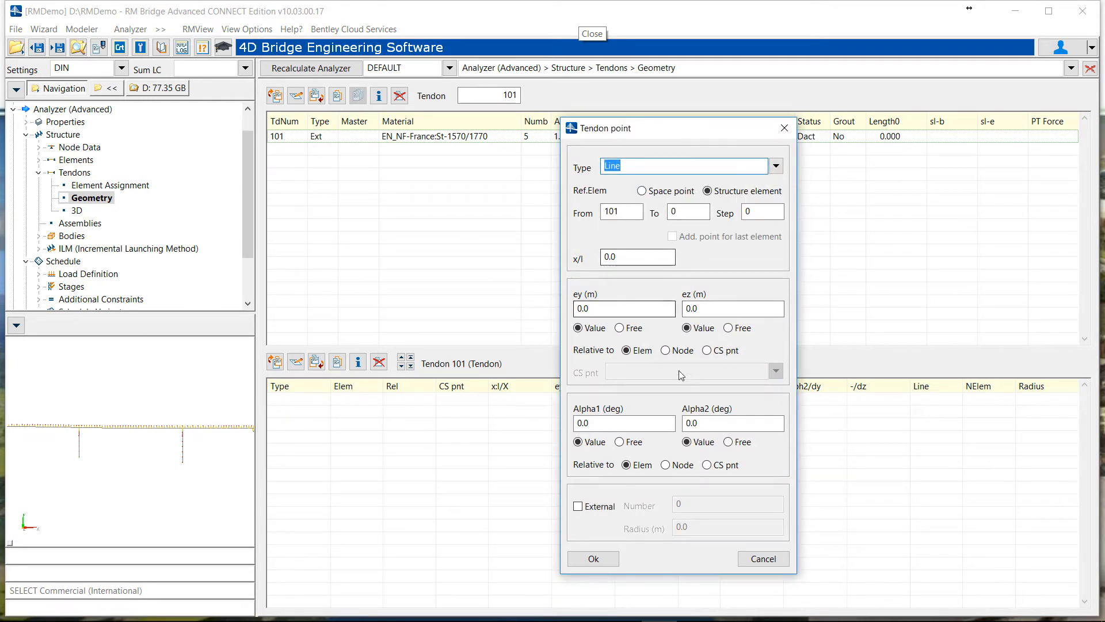
left_click(707, 350)
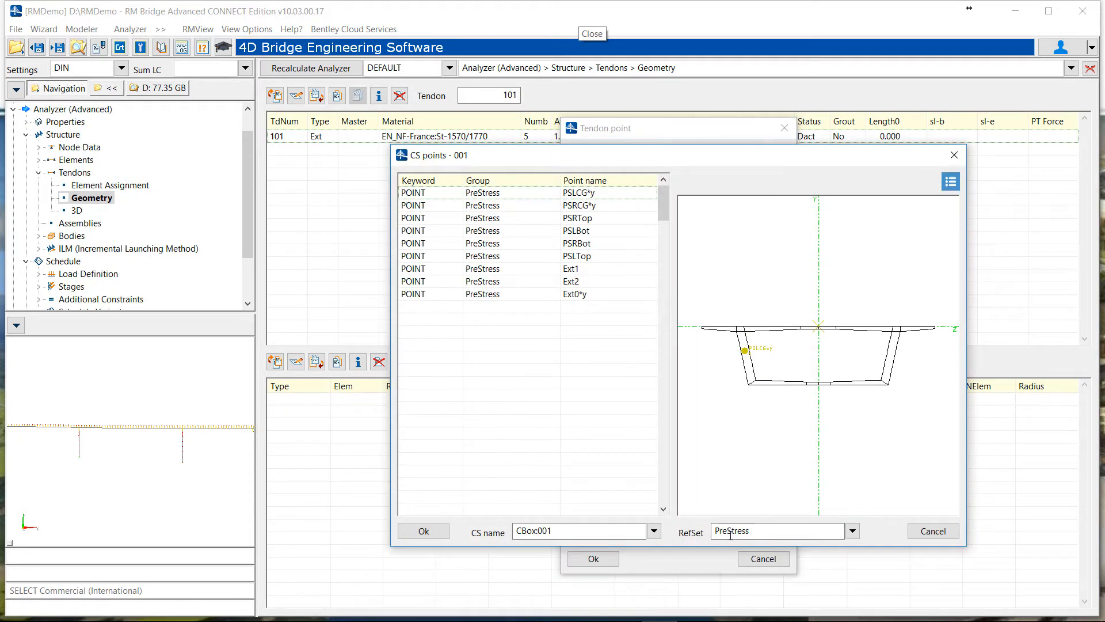
left_click(574, 294)
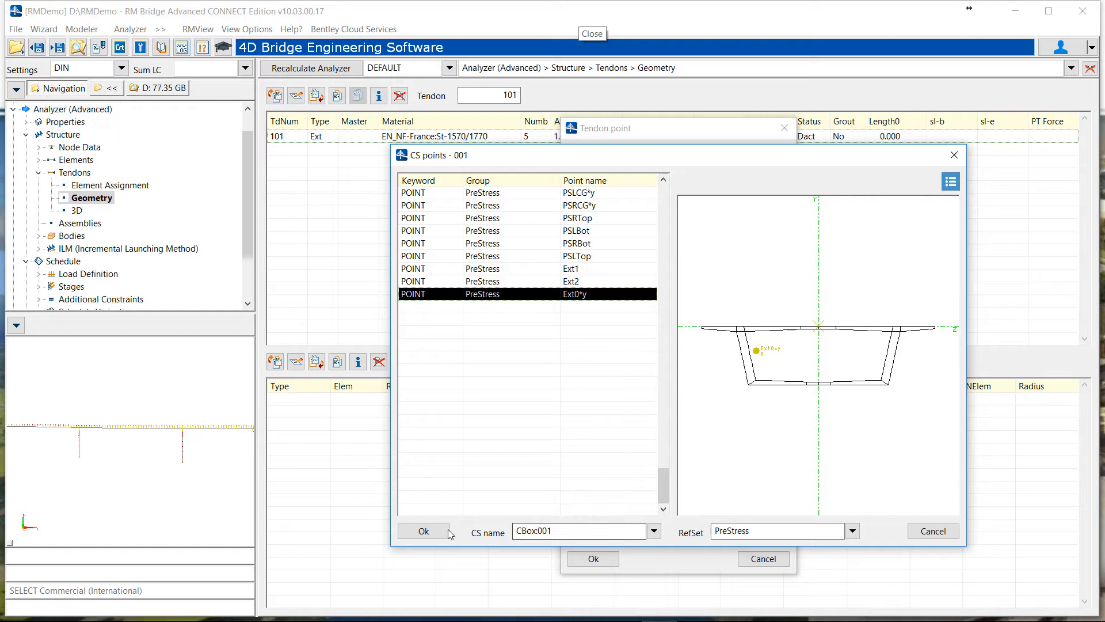
left_click(423, 530)
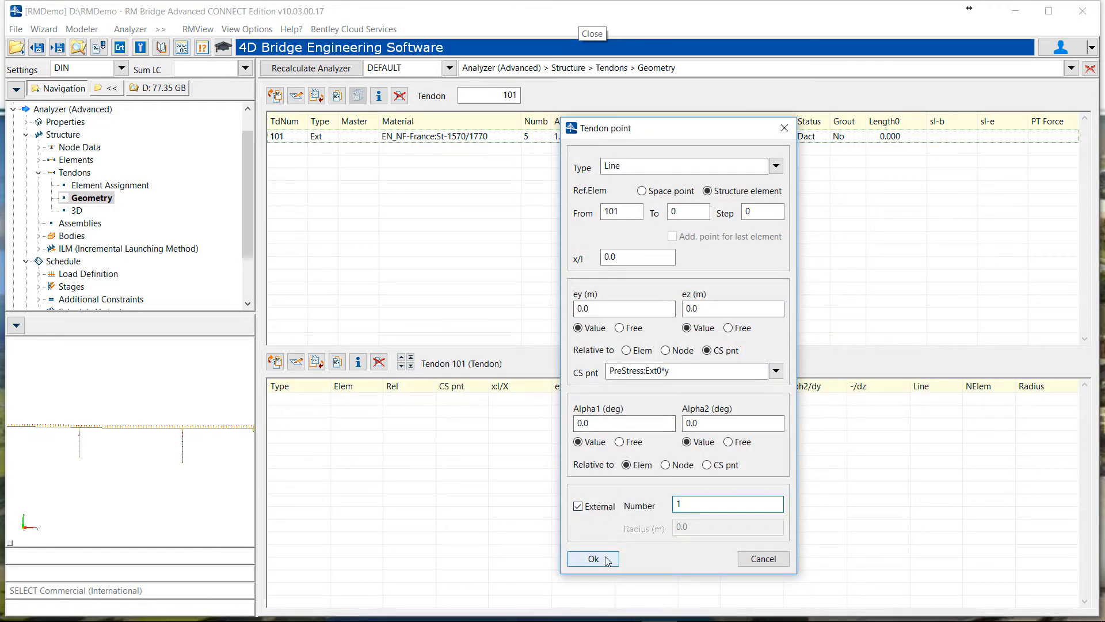
left_click(592, 559)
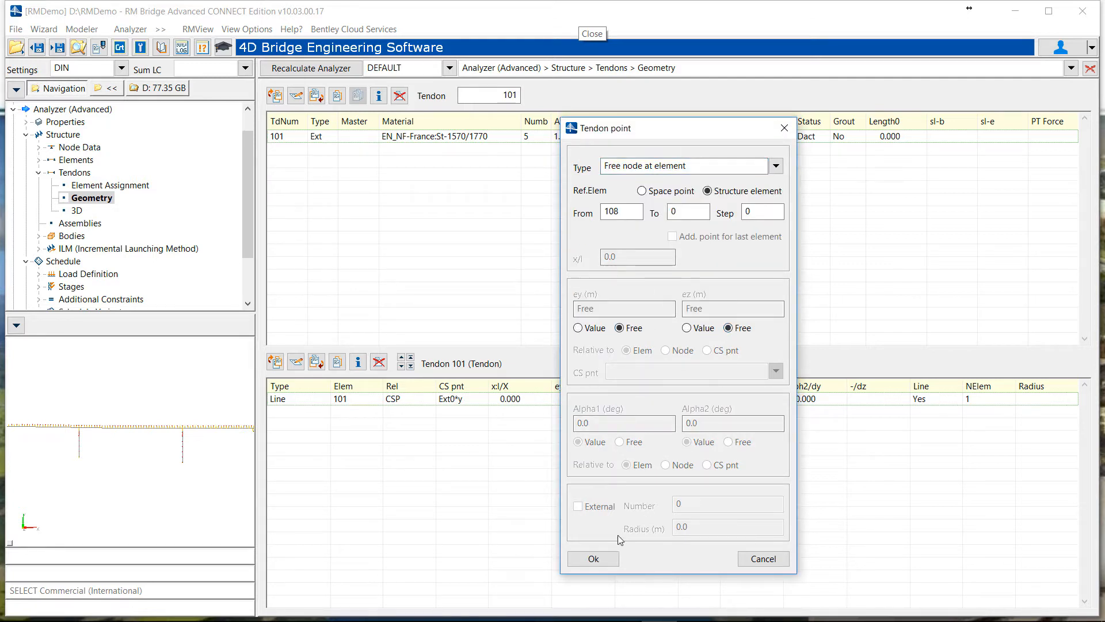
Confirm the free node at element 108 and start an intersection point on element 108
left_click(592, 558)
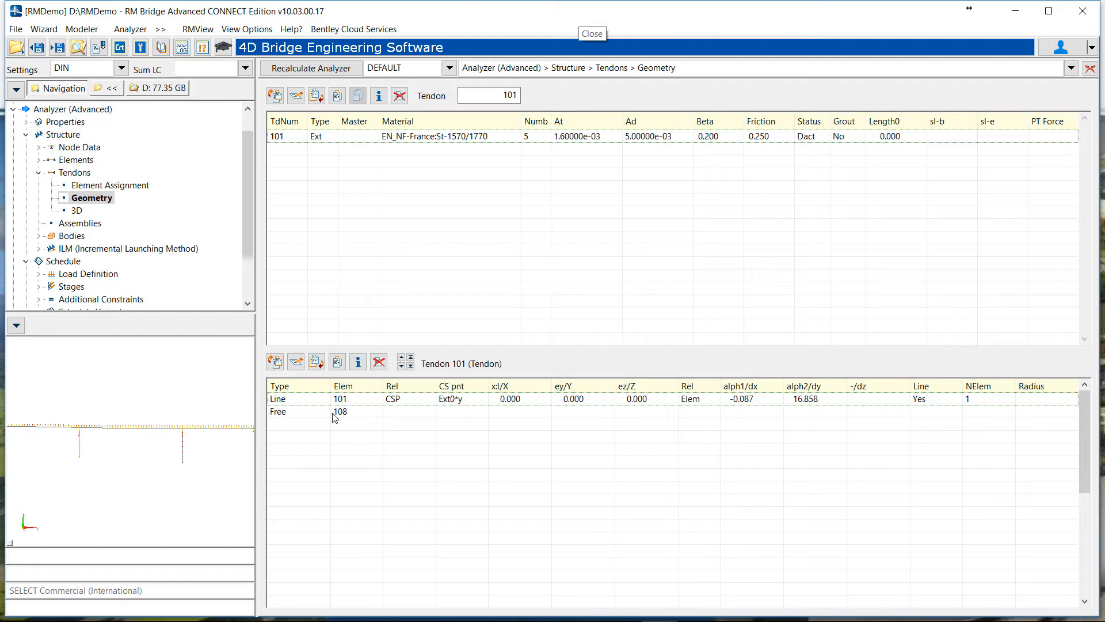
double_click(340, 411)
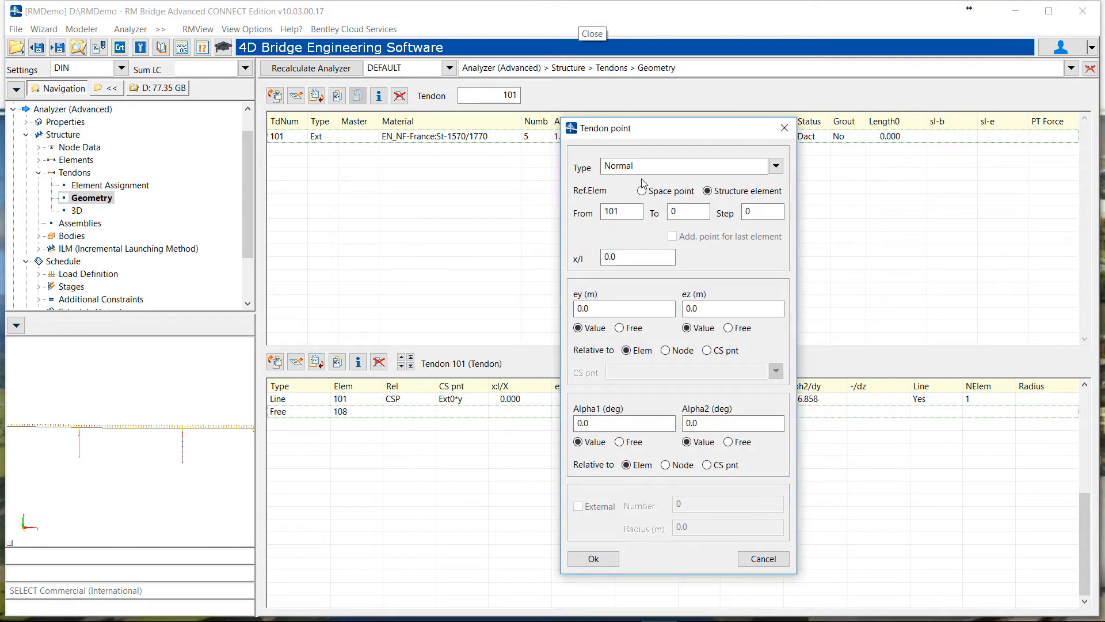
left_click(774, 166)
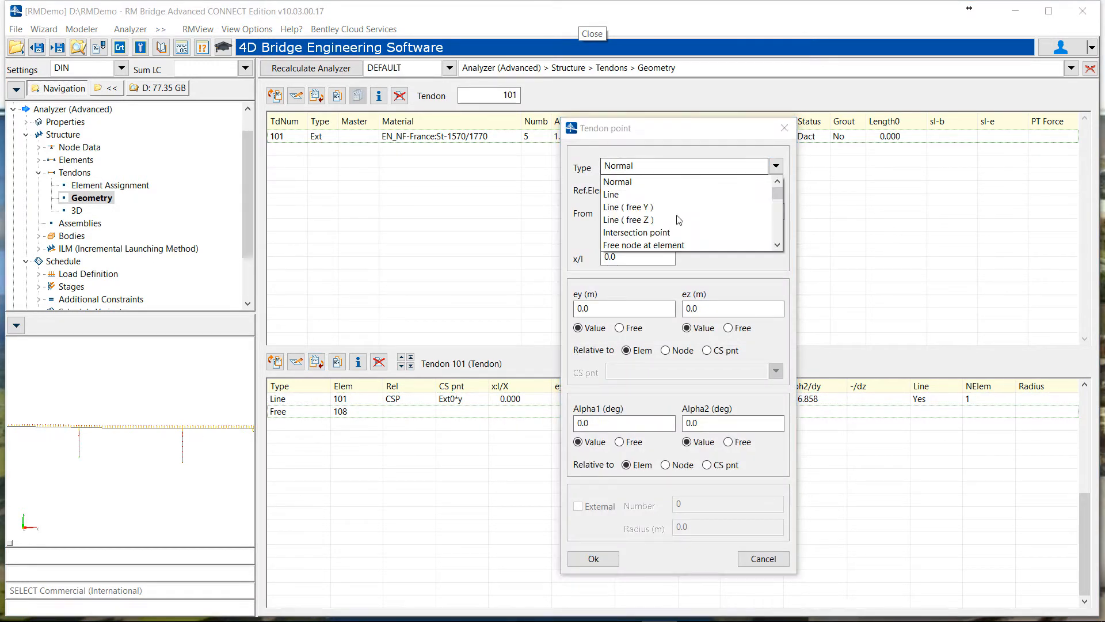
left_click(642, 232)
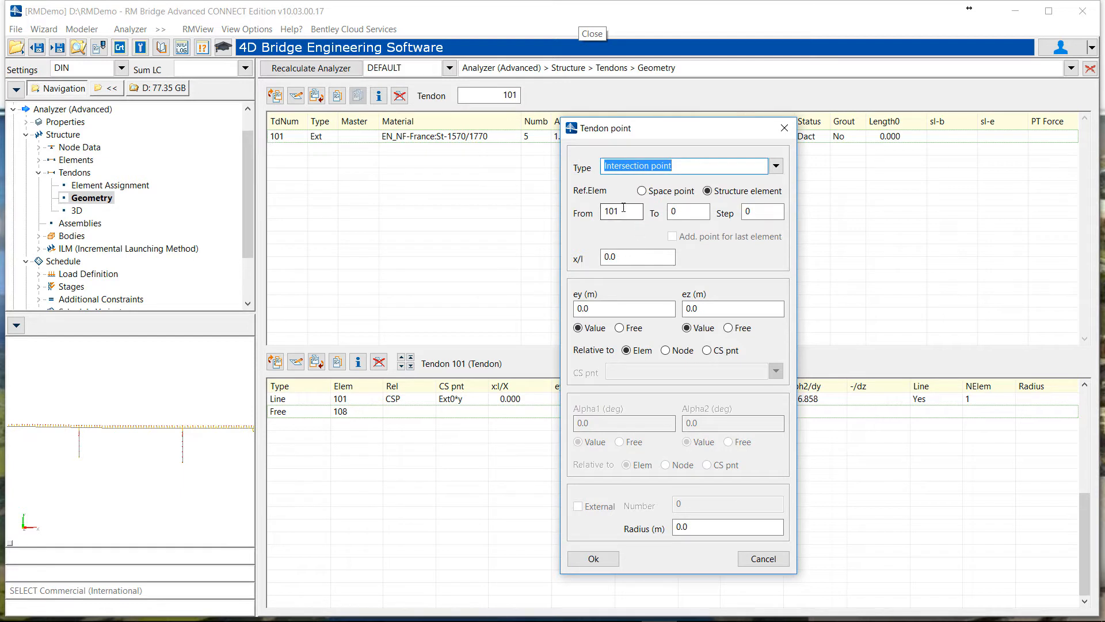
type("108")
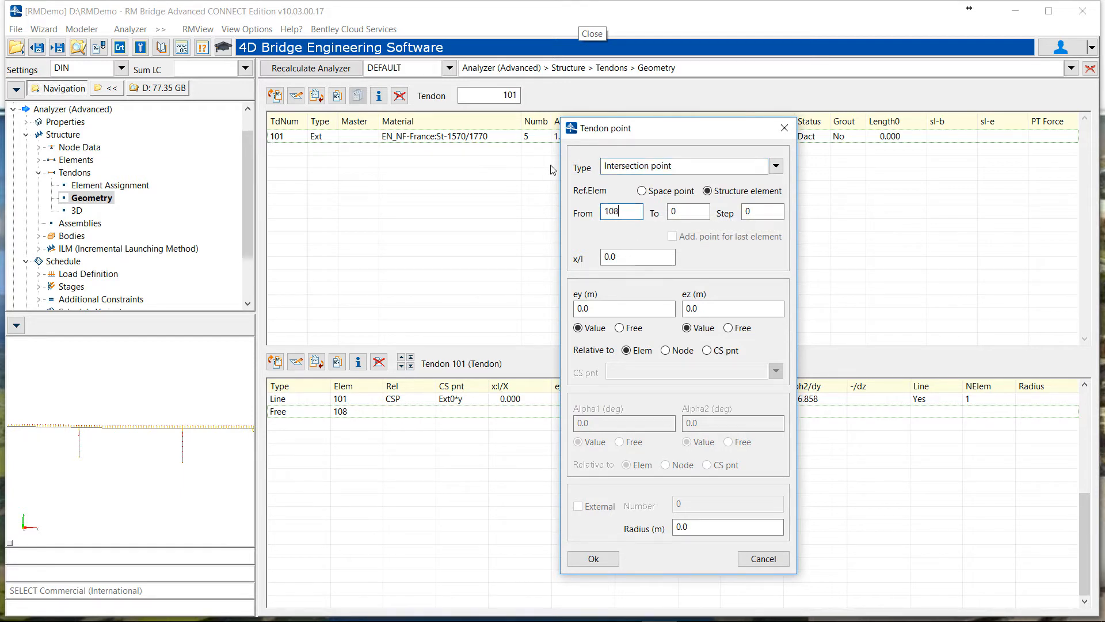
Place the intersection point at x/l 0.5 on Ext2 with a 1.5 m radius
left_click(635, 256)
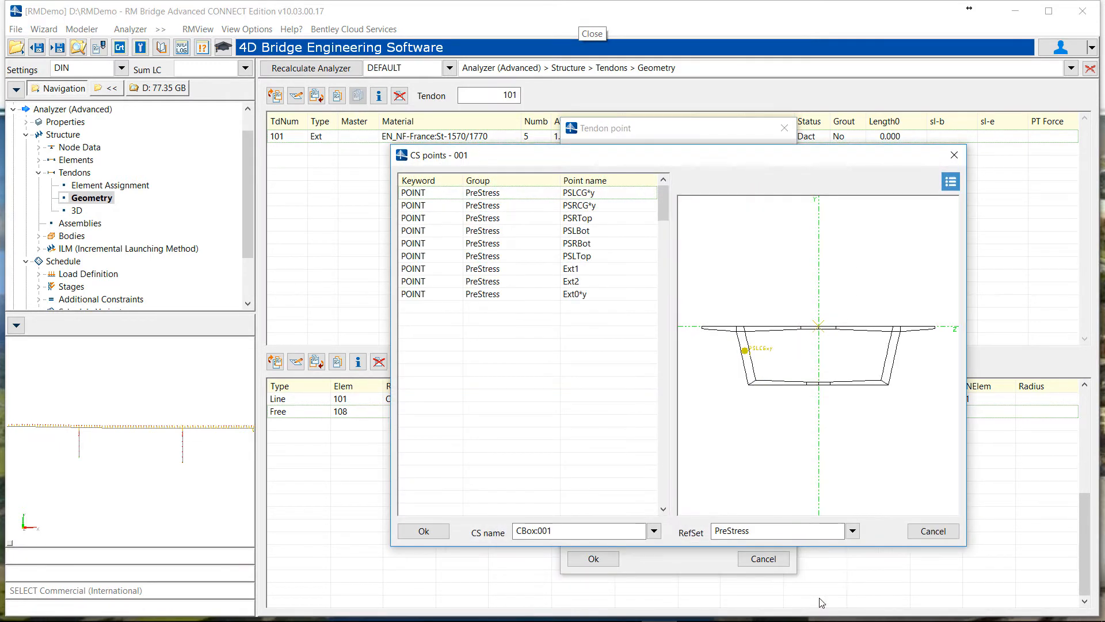
left_click(572, 269)
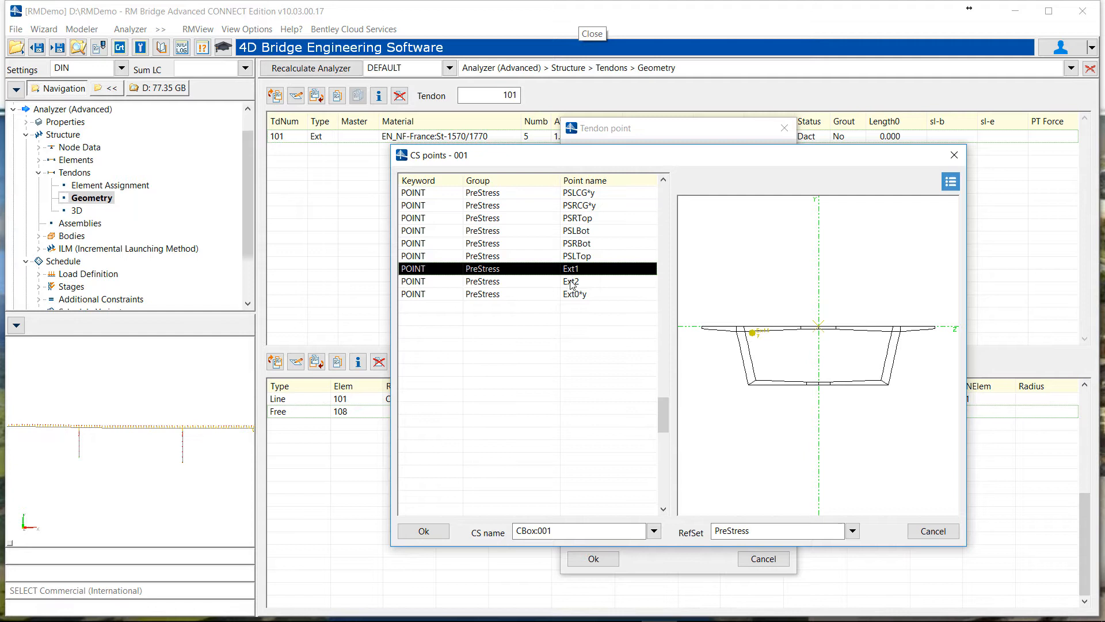
left_click(571, 280)
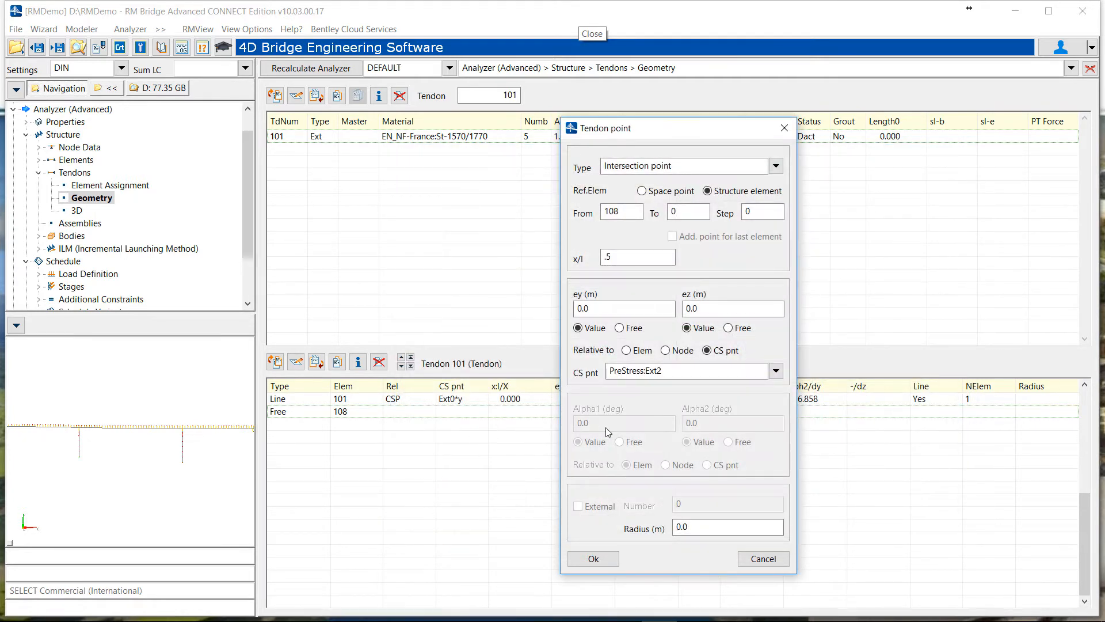
left_click(728, 526)
type("1.5")
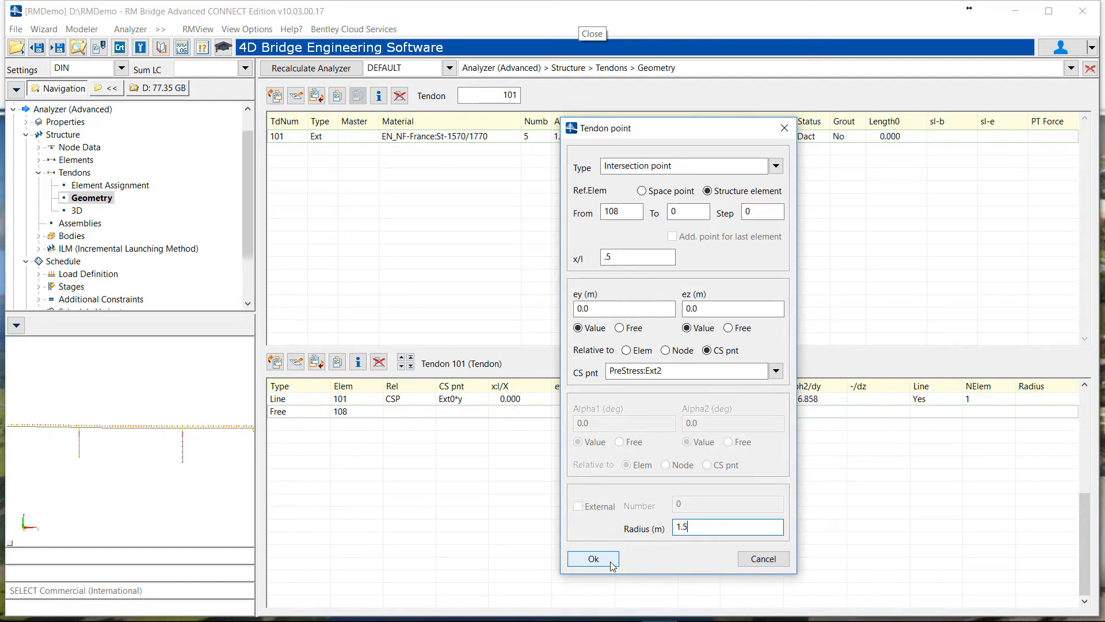
left_click(593, 558)
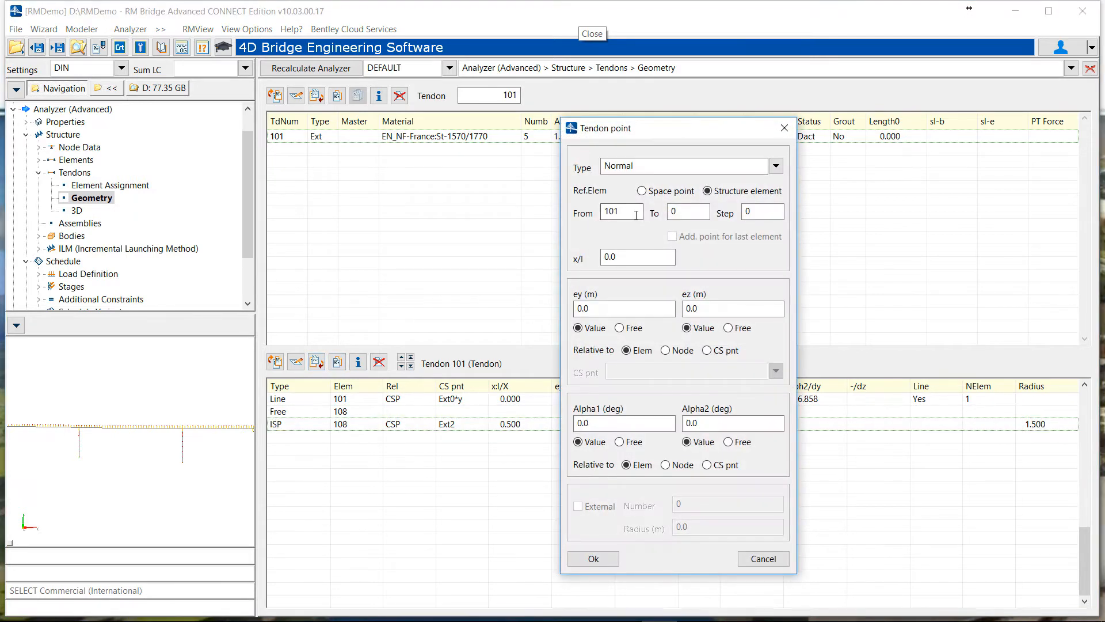
Add a Line point at element 108, x/l 1, external number 2, with free eccentricities
type("108")
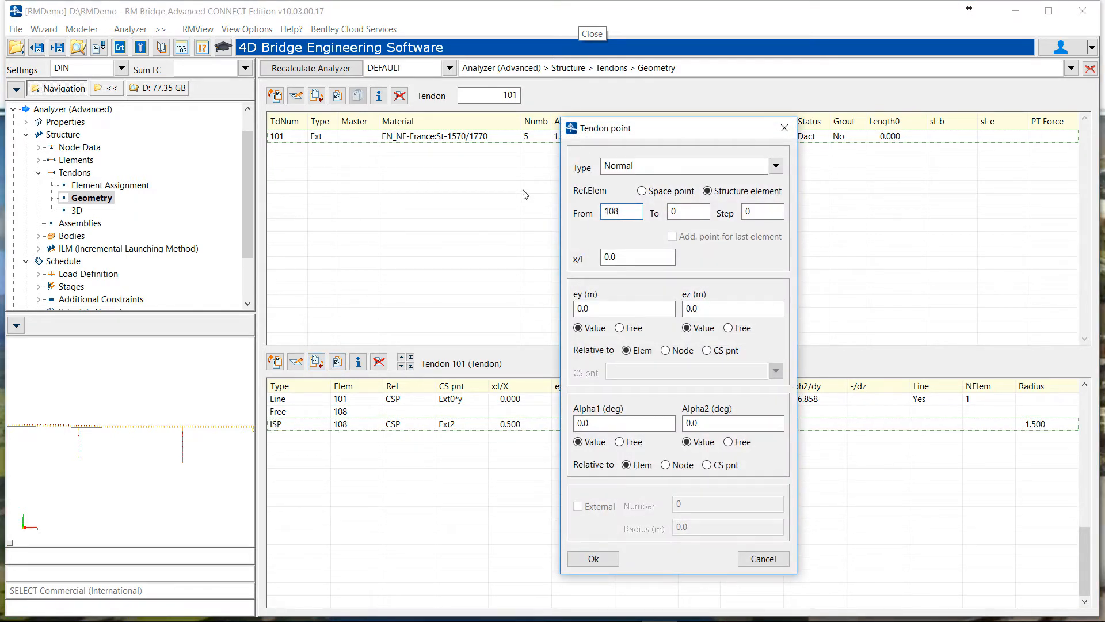
left_click(636, 256)
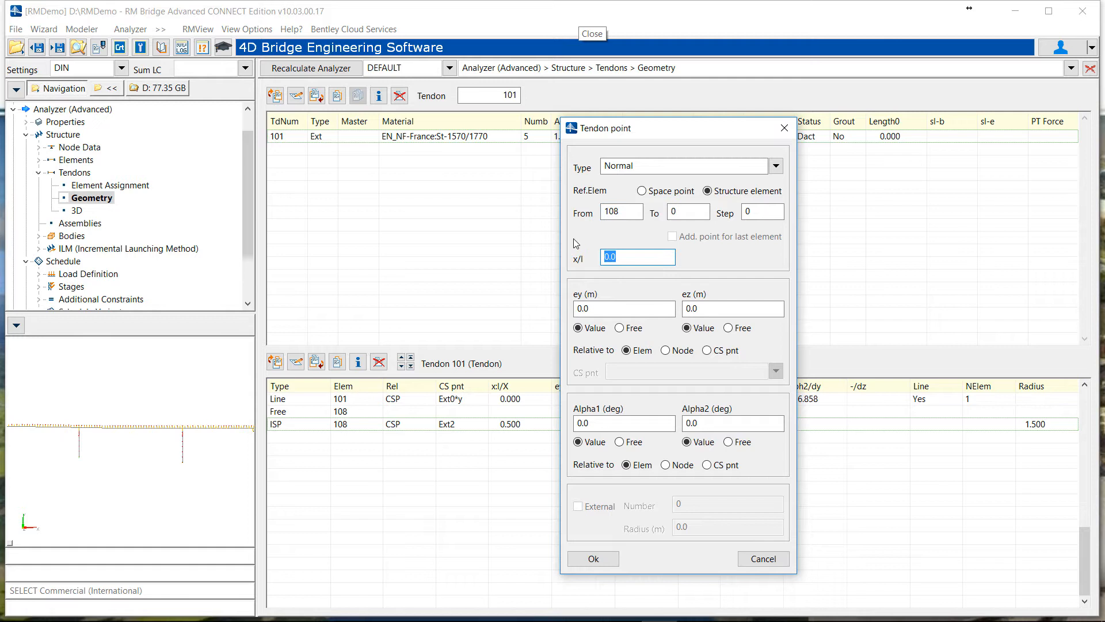
left_click(775, 166)
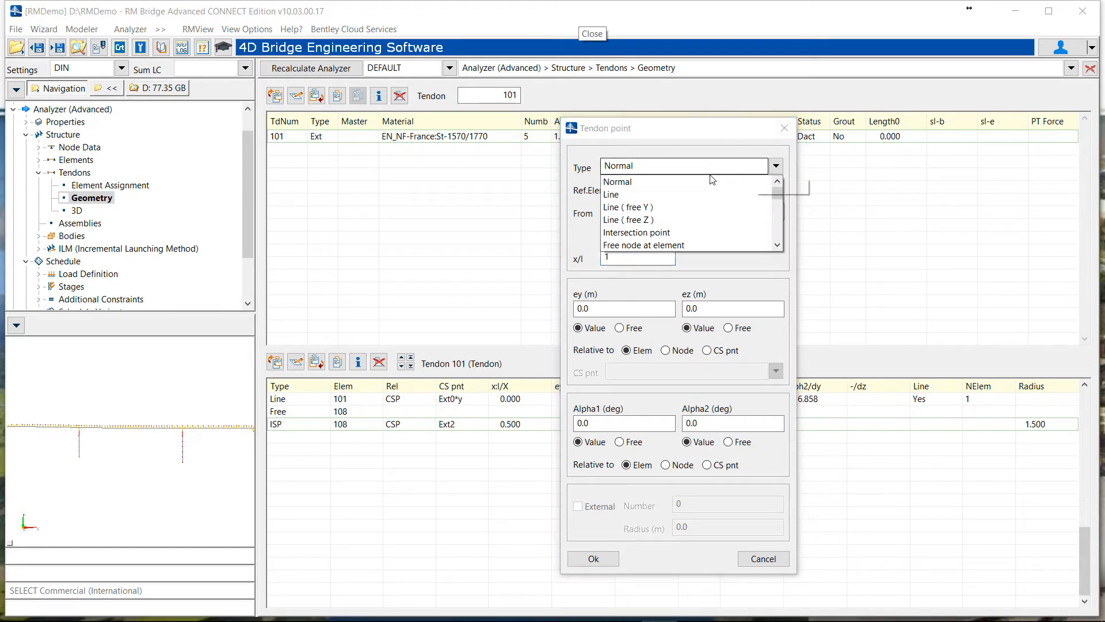
left_click(610, 194)
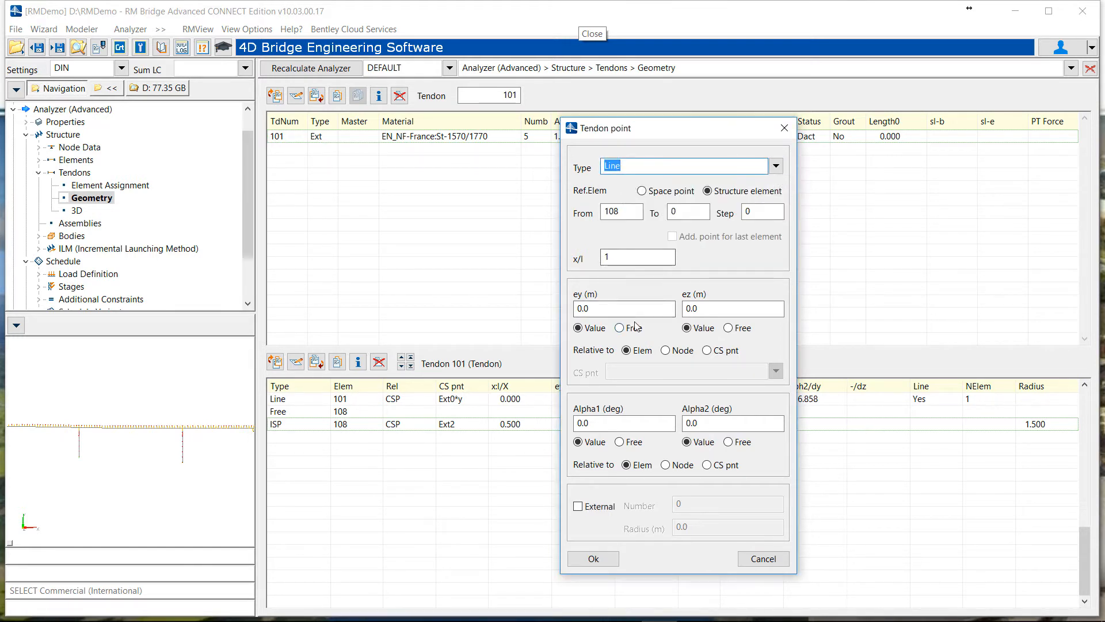
left_click(579, 507)
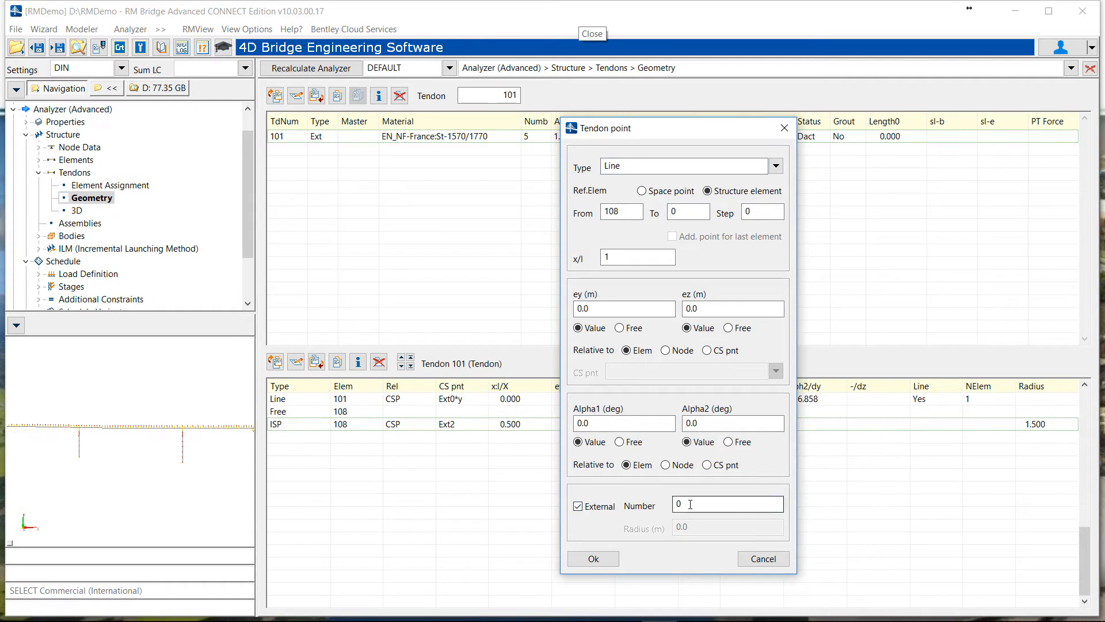
type("2")
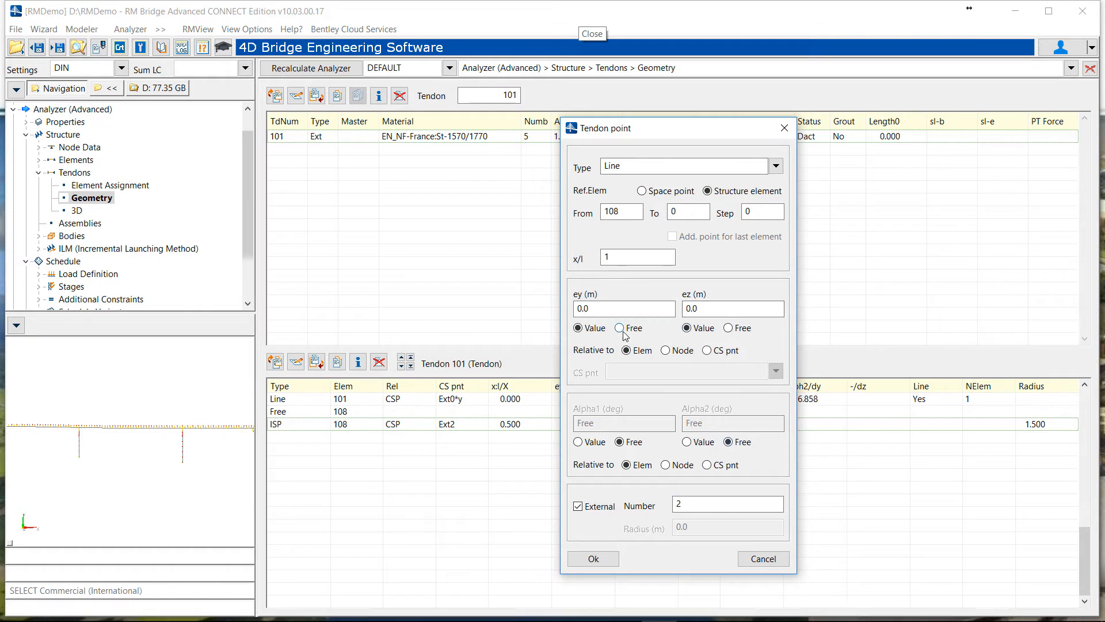
left_click(619, 328)
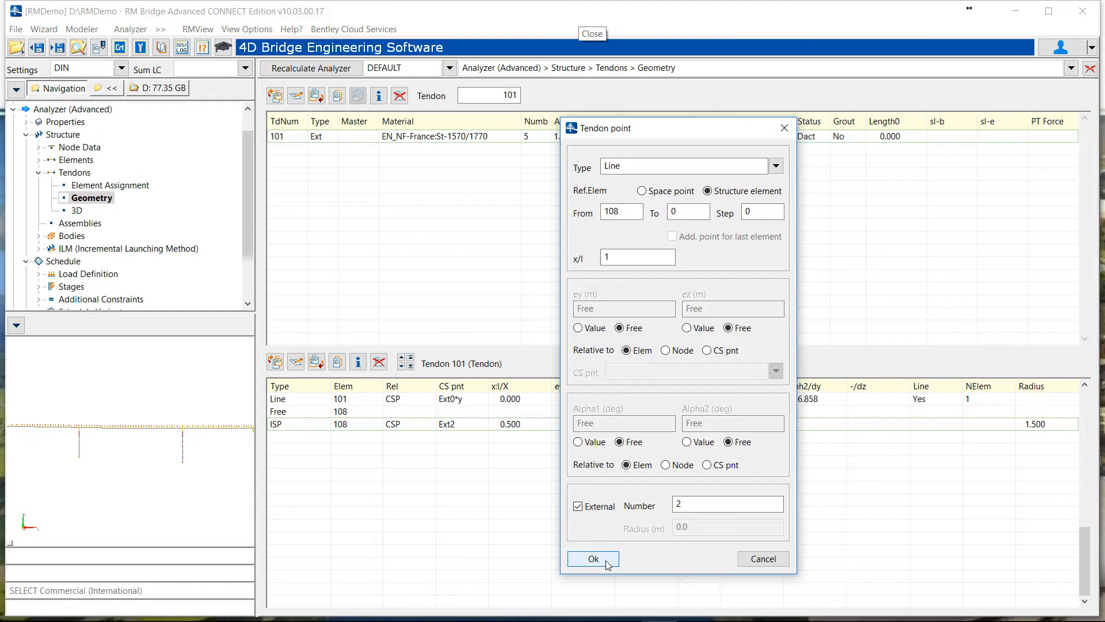
left_click(593, 559)
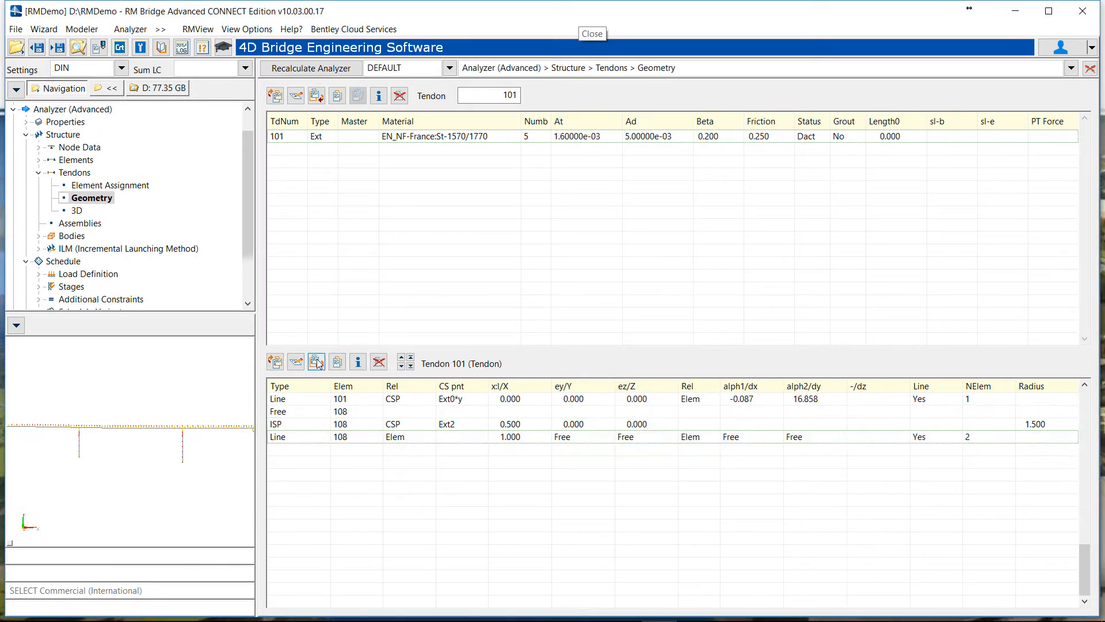
Add a free node tendon point at element 118
left_click(316, 361)
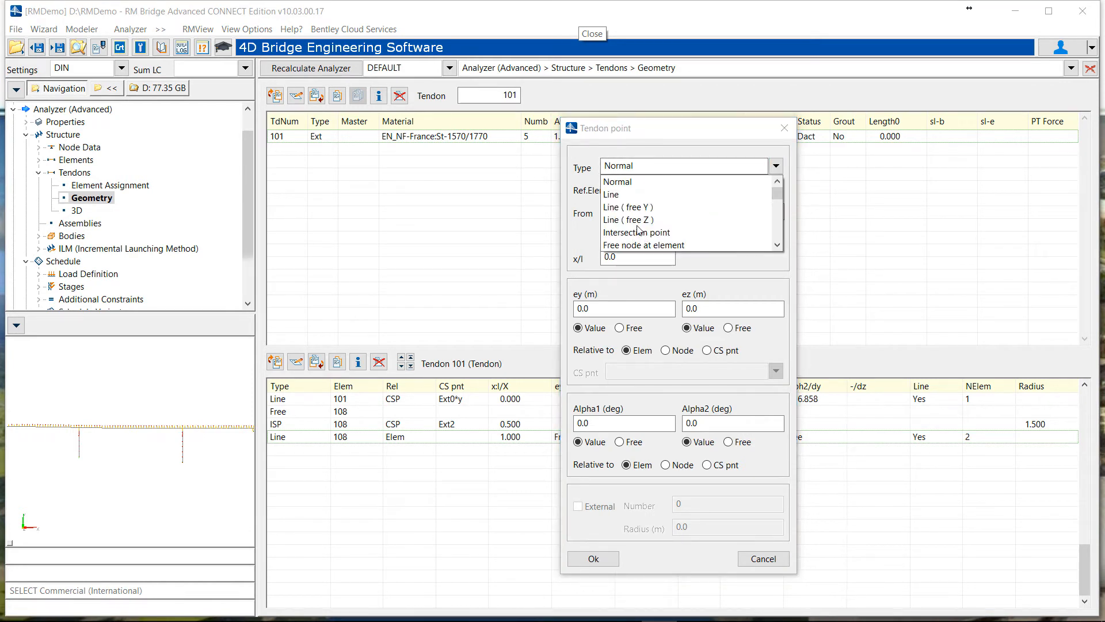
left_click(642, 244)
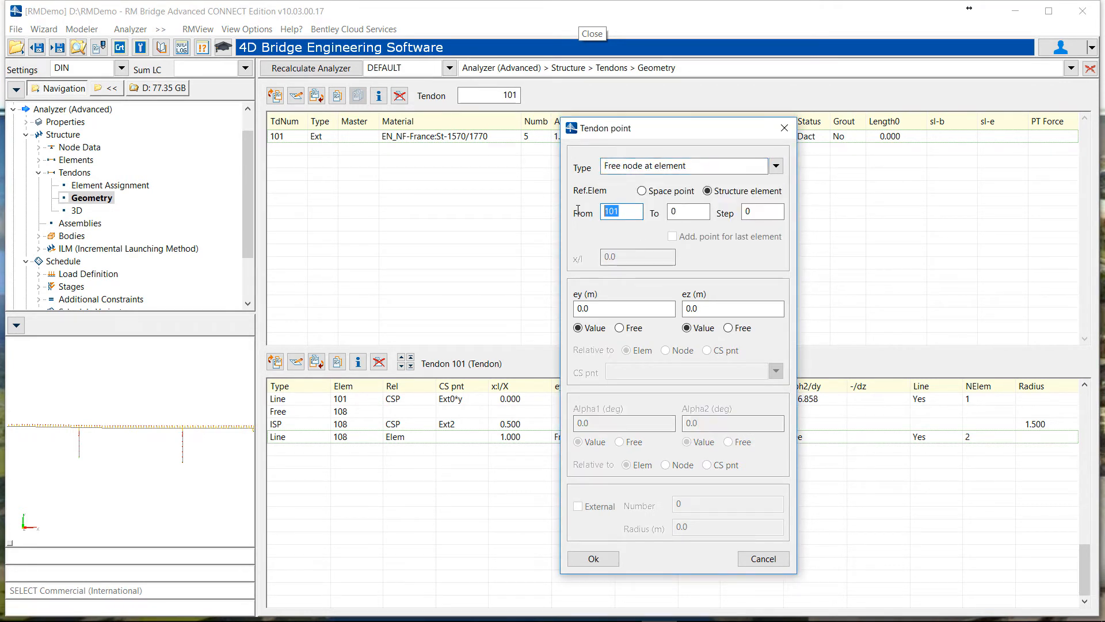
type("11")
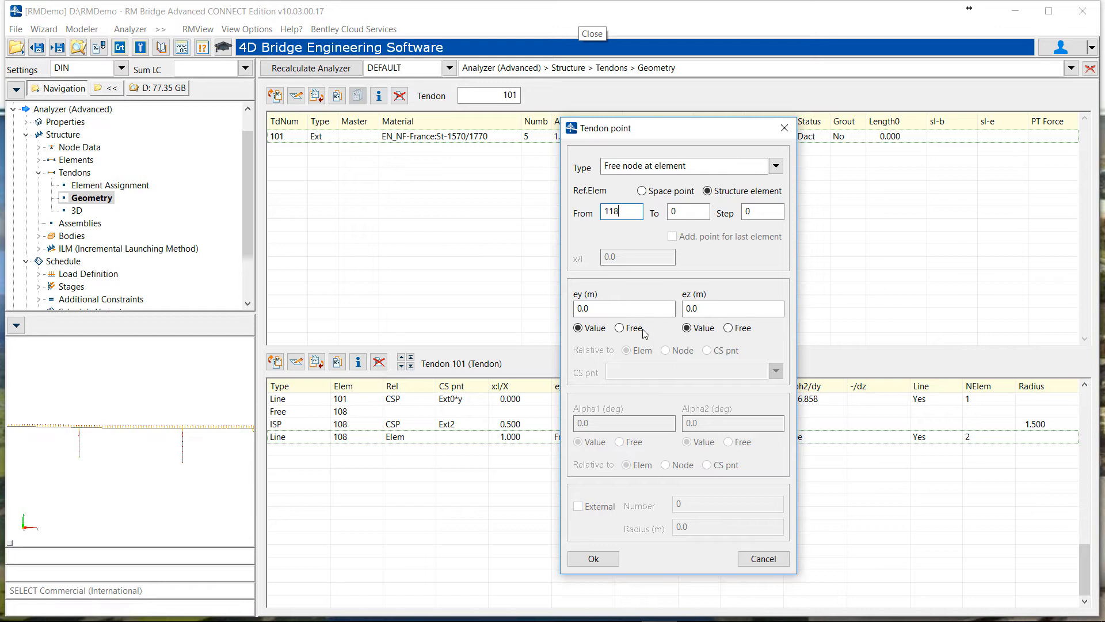
left_click(592, 558)
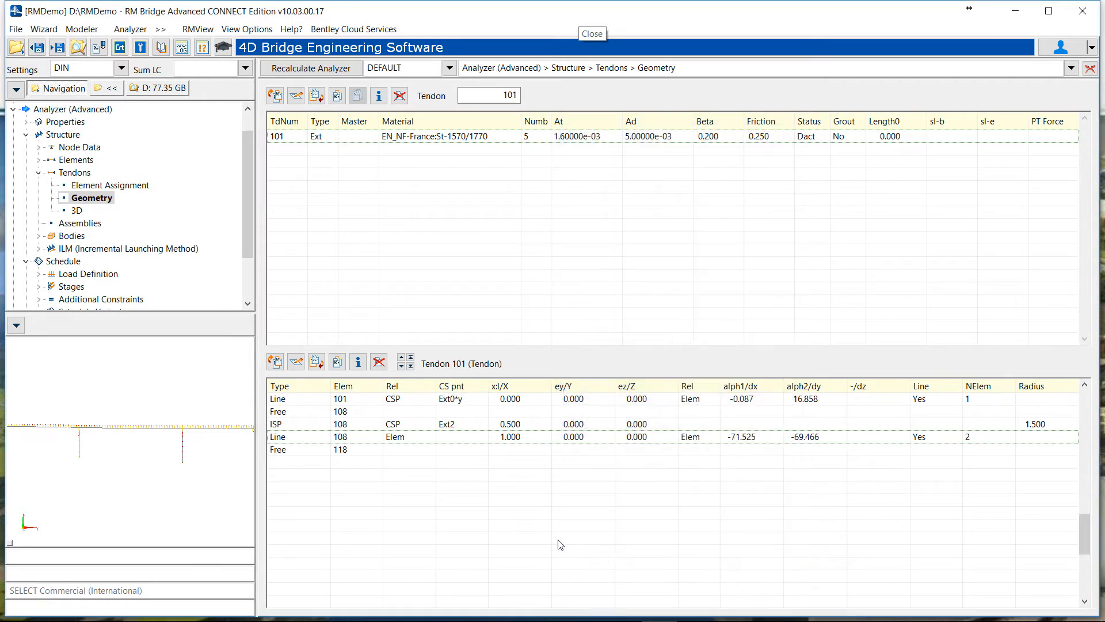
Copy the element 108 intersection point to element 118 on Ext2 with 1.5 m radius
left_click(339, 449)
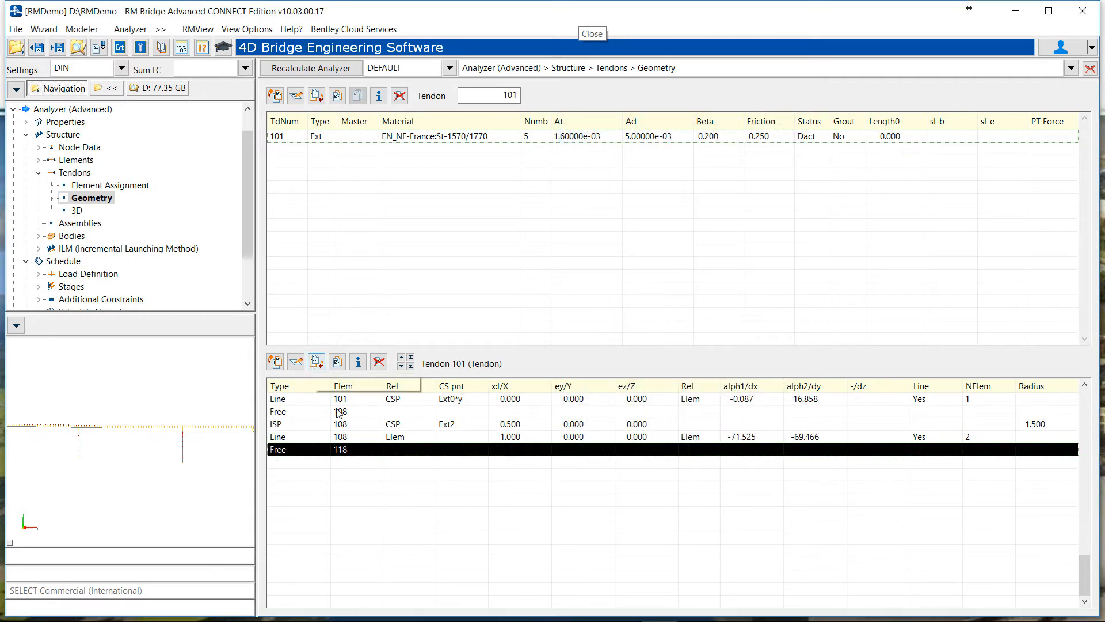
left_click(338, 361)
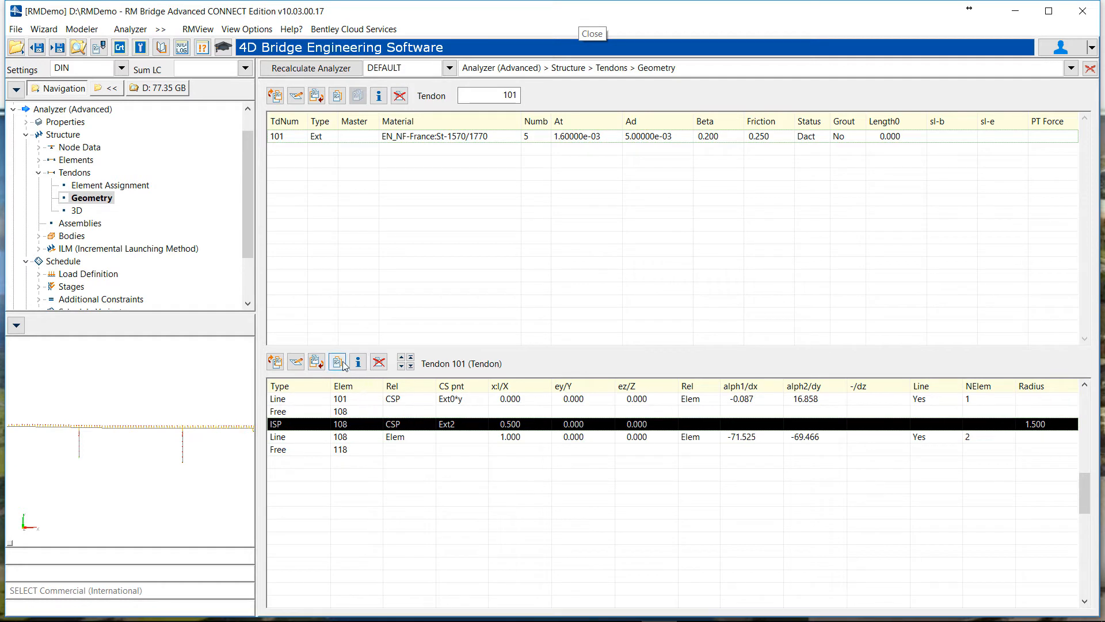
left_click(336, 360)
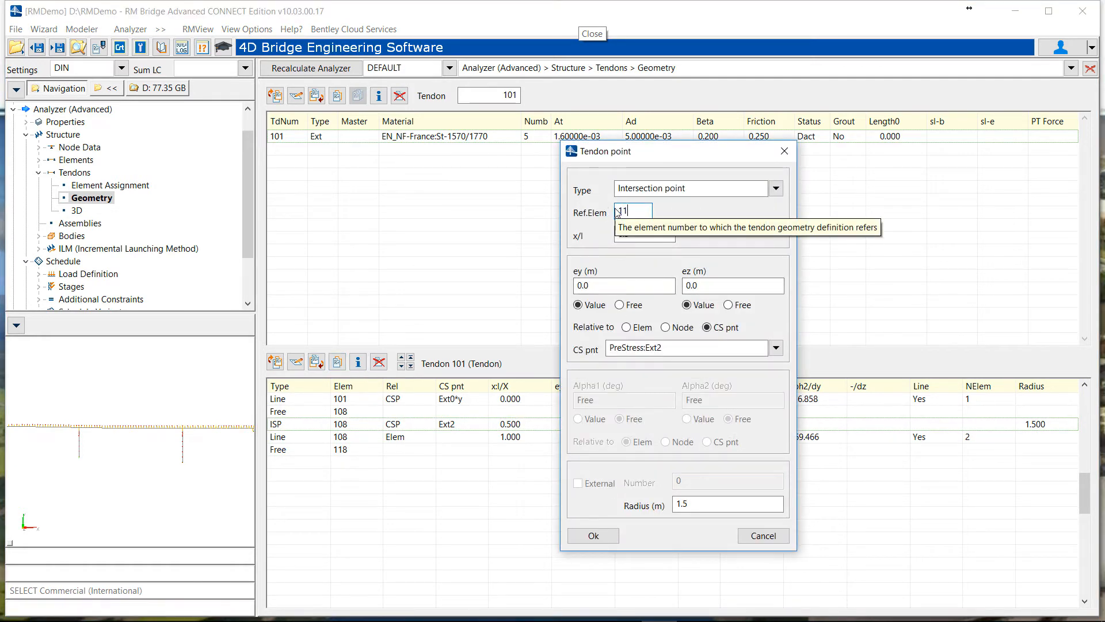
type("118")
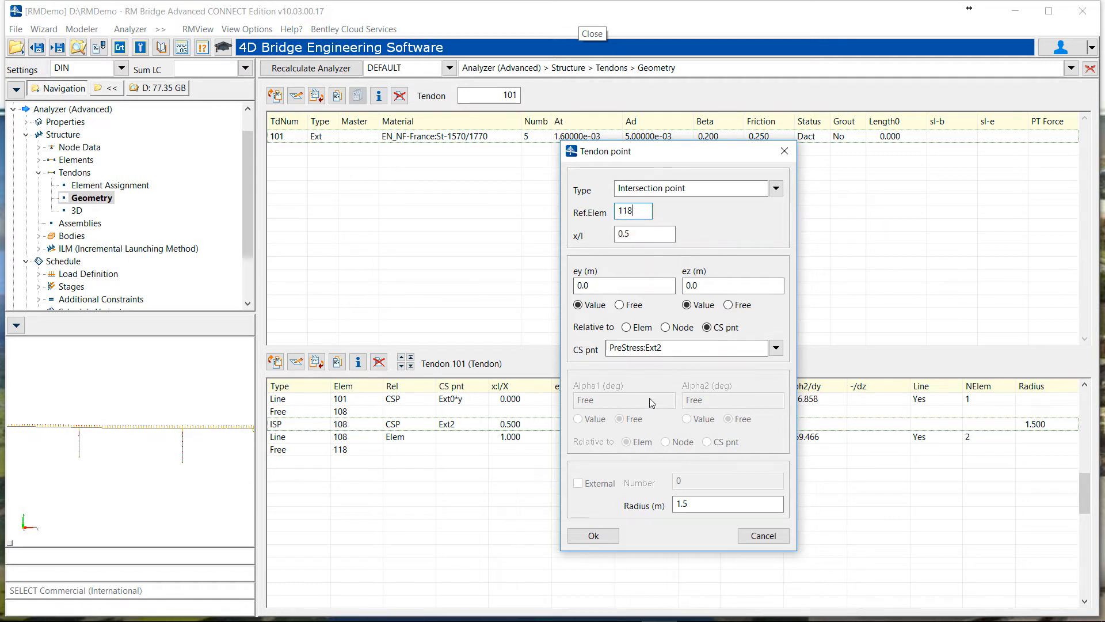
mouse_move(630, 522)
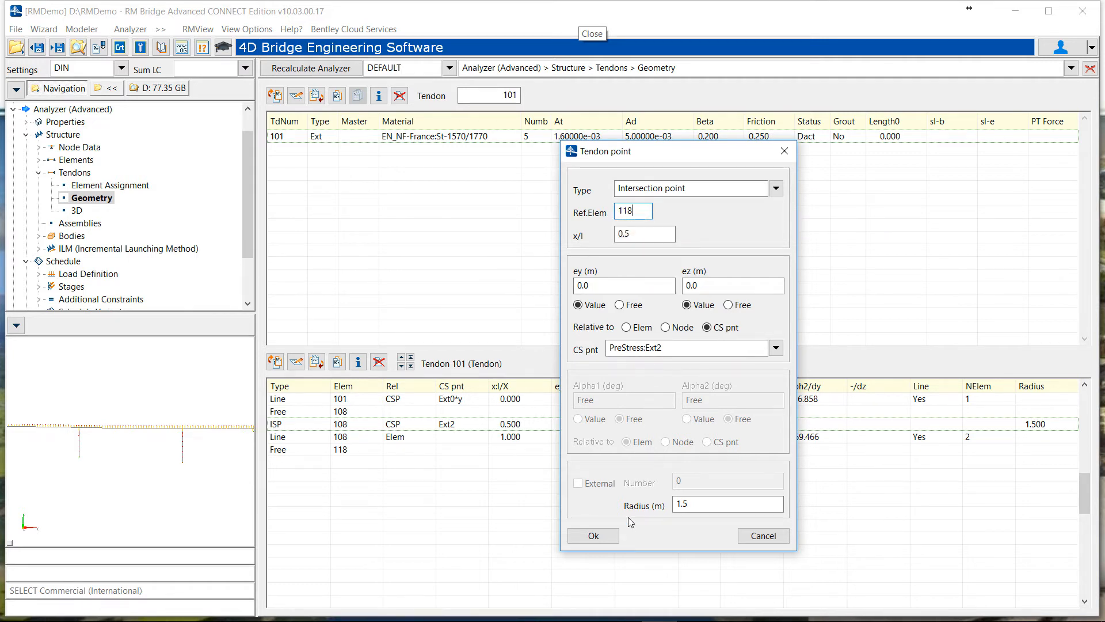
left_click(592, 535)
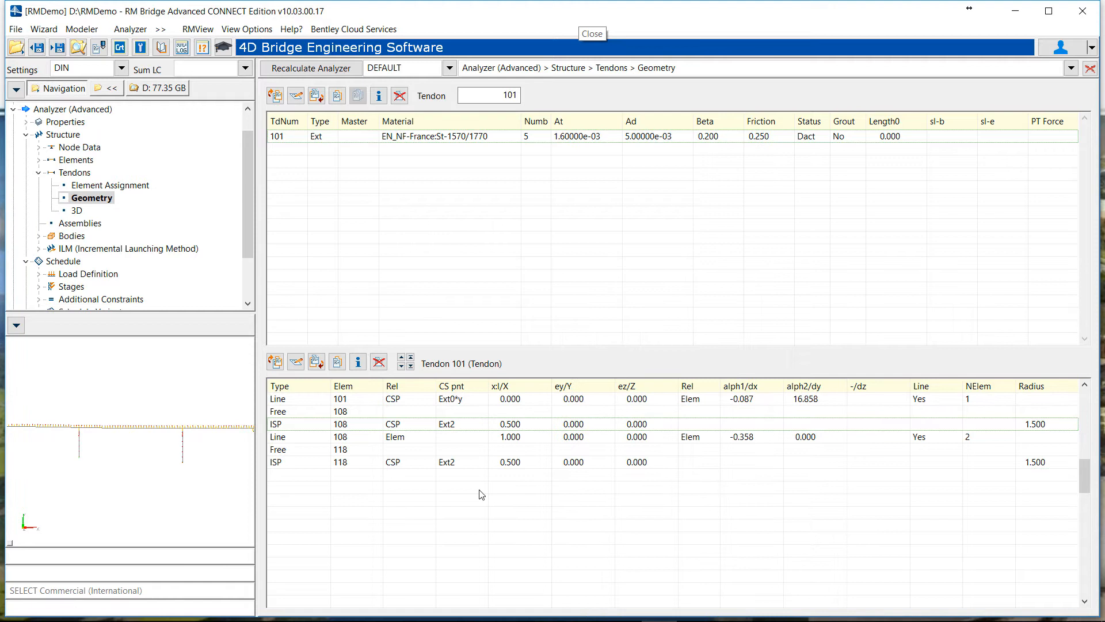
mouse_move(291, 437)
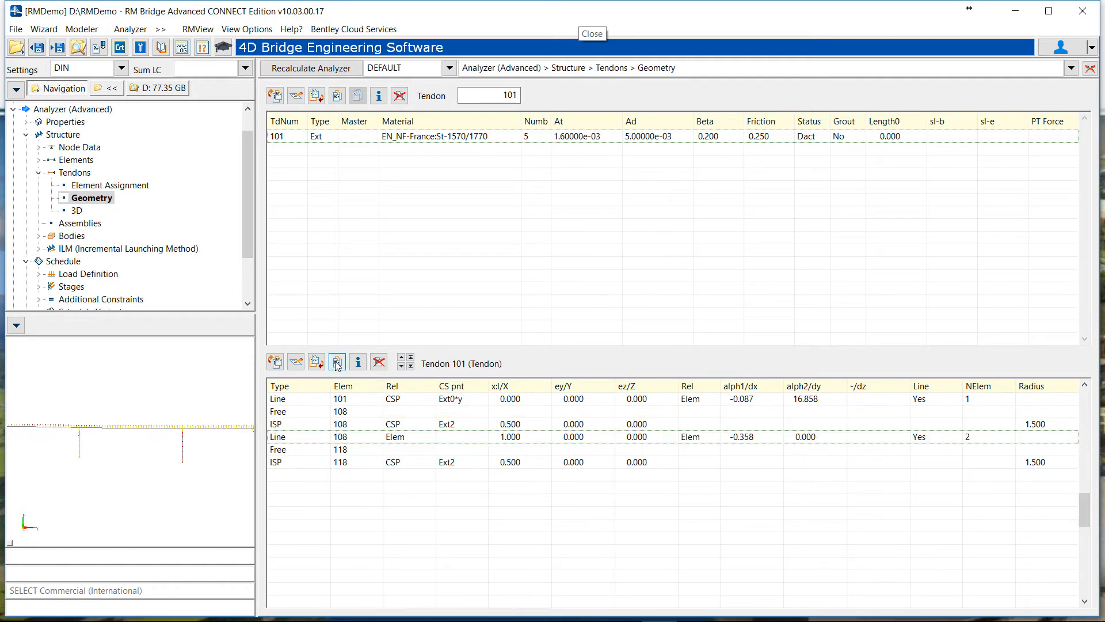
Copy the Line point row for element 118 with external number 3
left_click(336, 361)
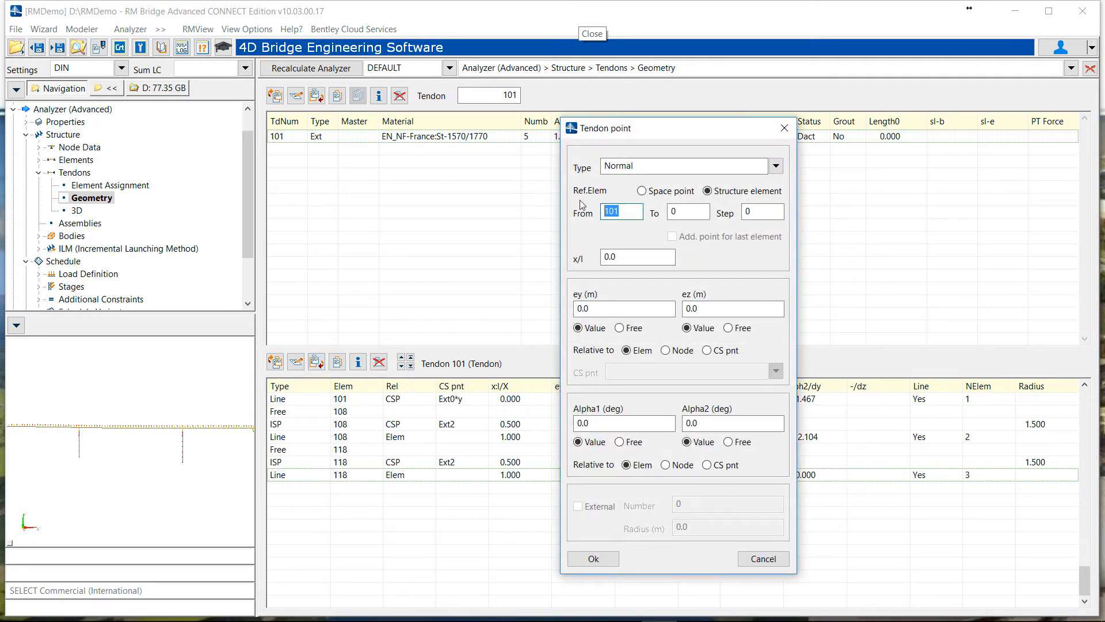
Add a free node tendon point at element 128
type("128")
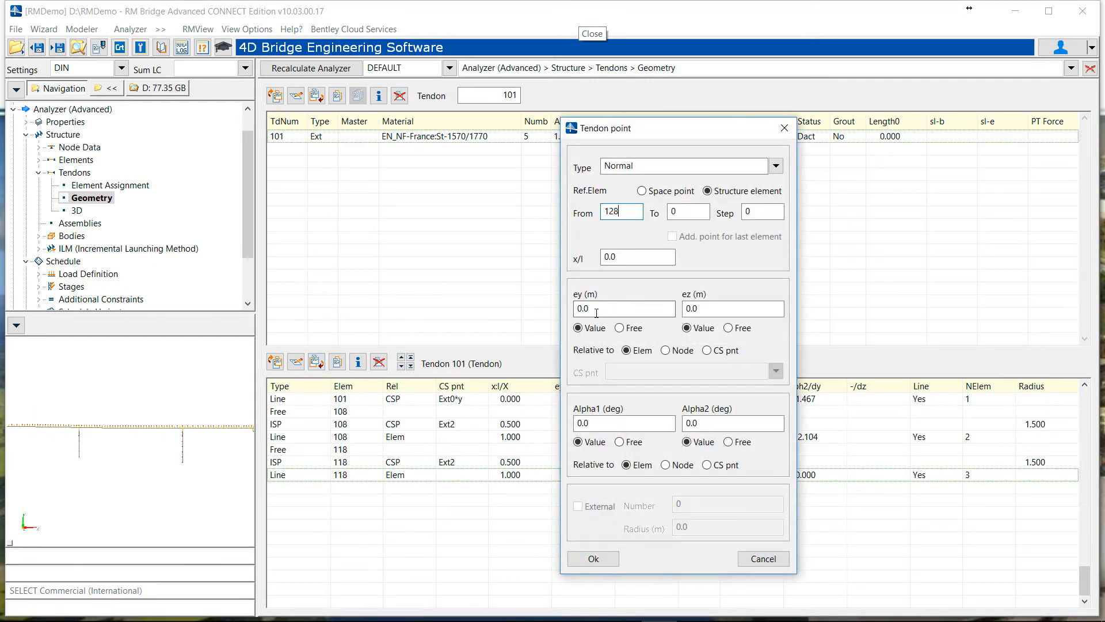
left_click(773, 165)
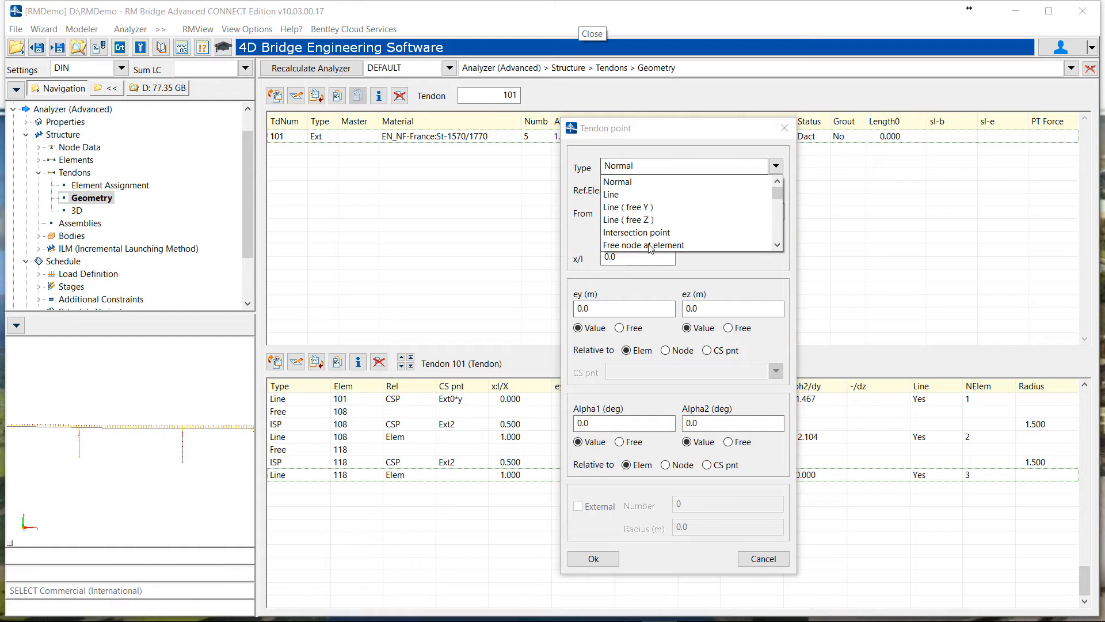
left_click(642, 244)
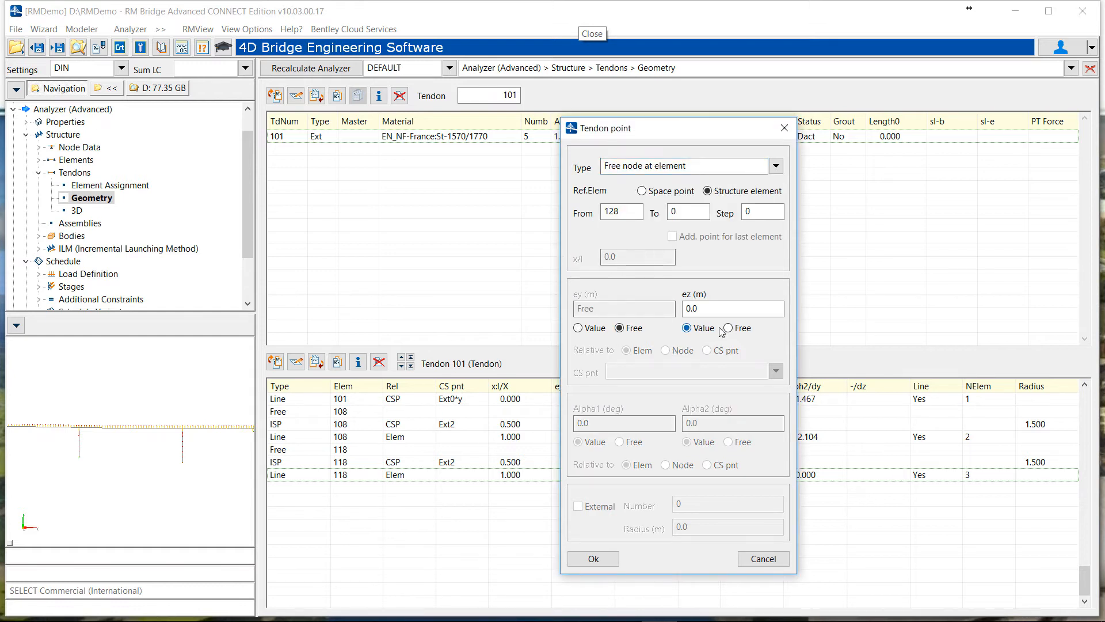
left_click(592, 559)
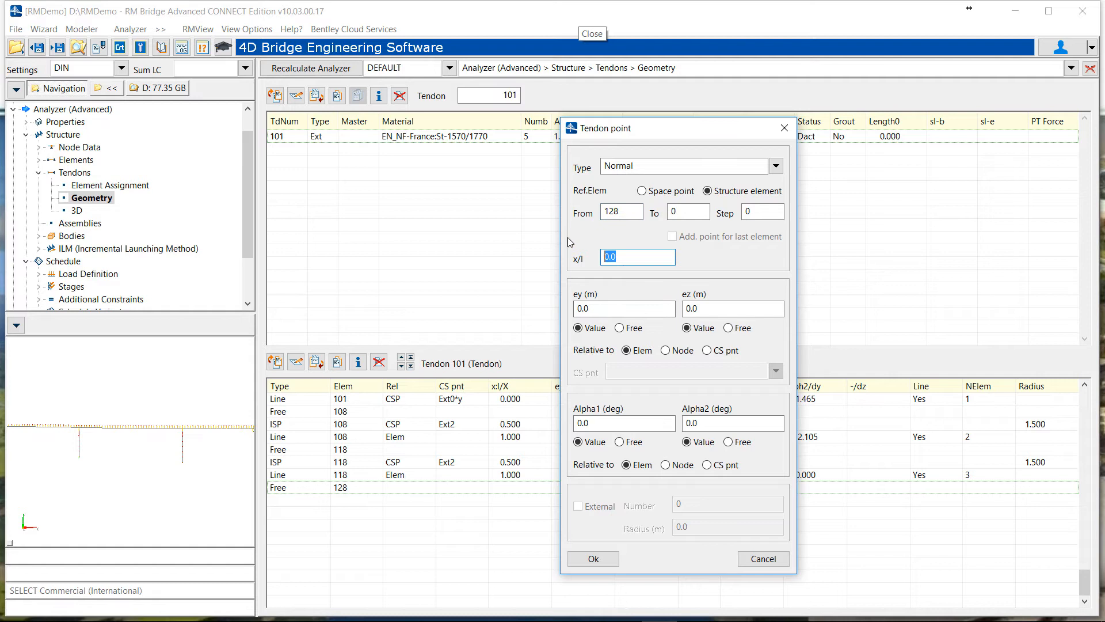
Position the element 128 intersection point at x/l 1 on PreStress cross-section point Ext1
type("1")
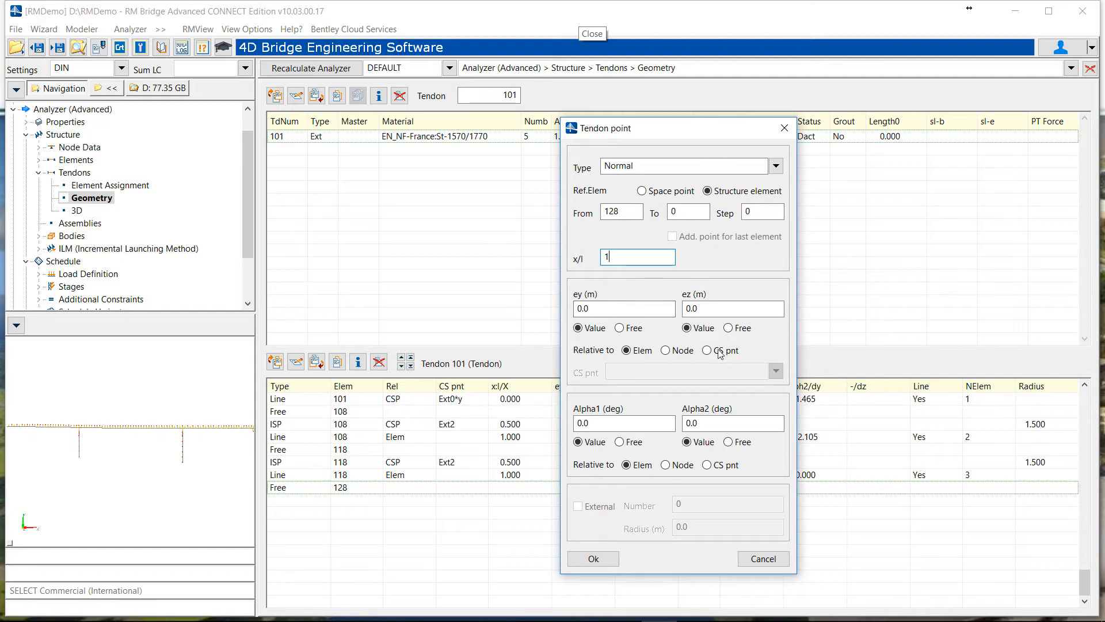
left_click(775, 166)
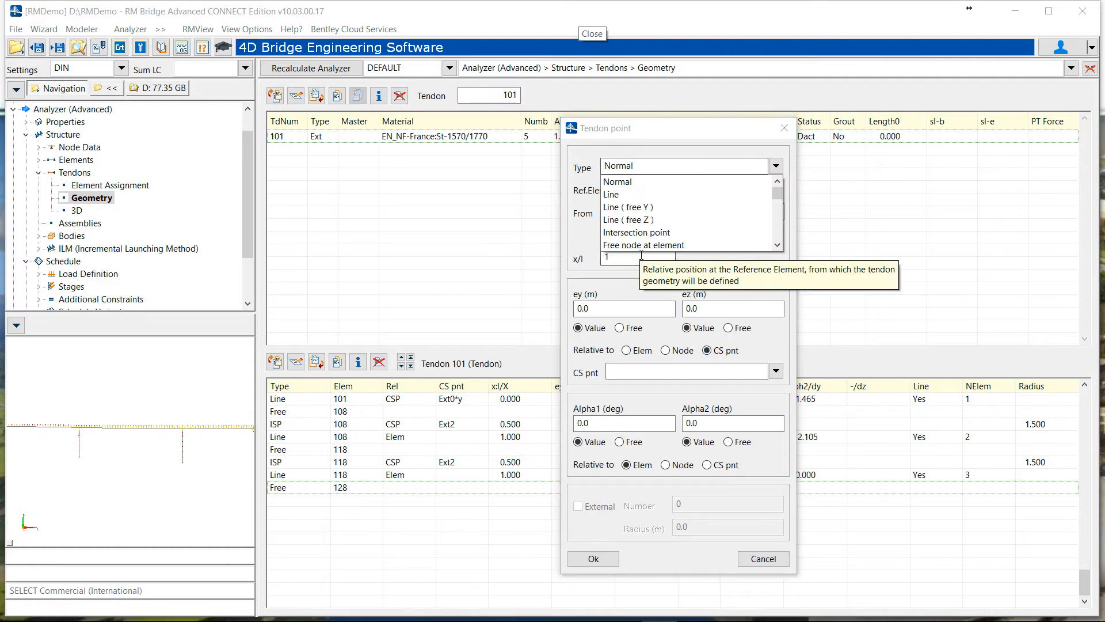
left_click(635, 233)
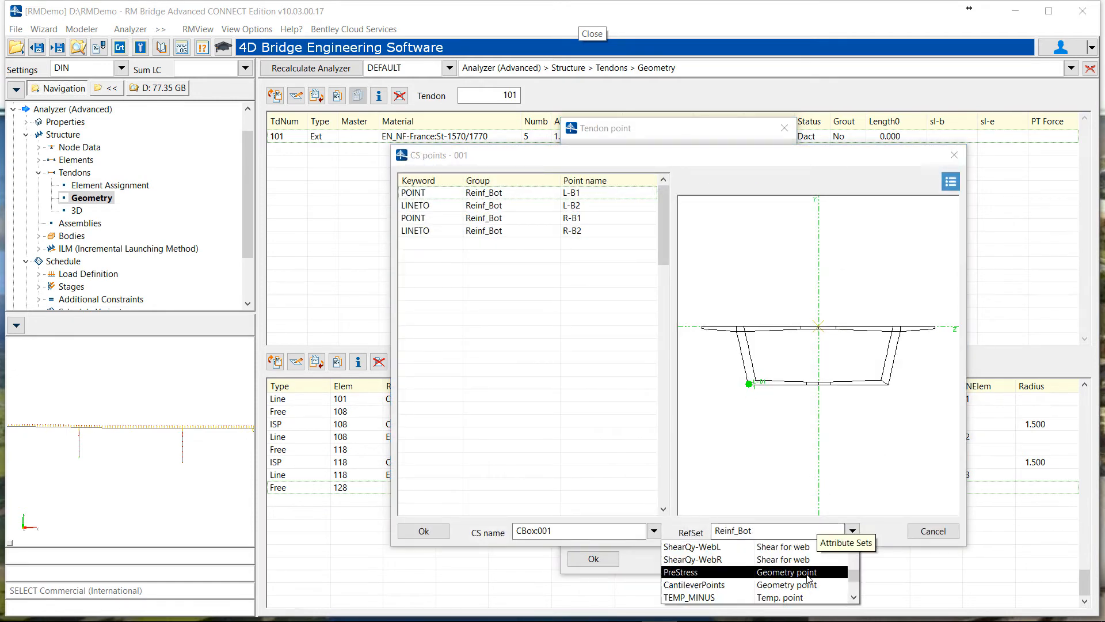
left_click(680, 572)
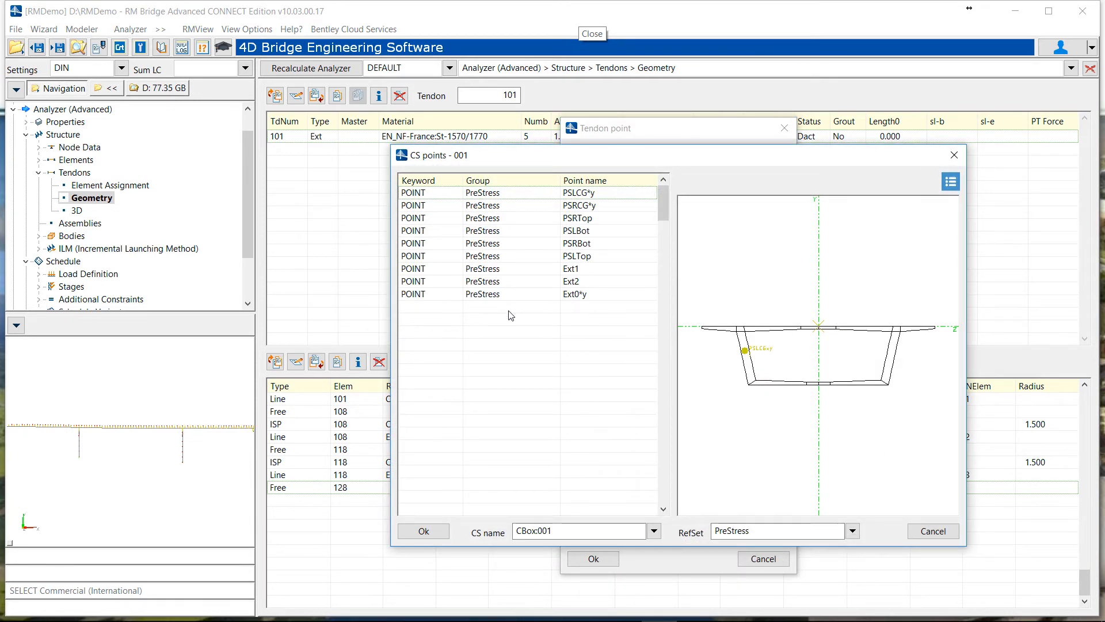
left_click(571, 268)
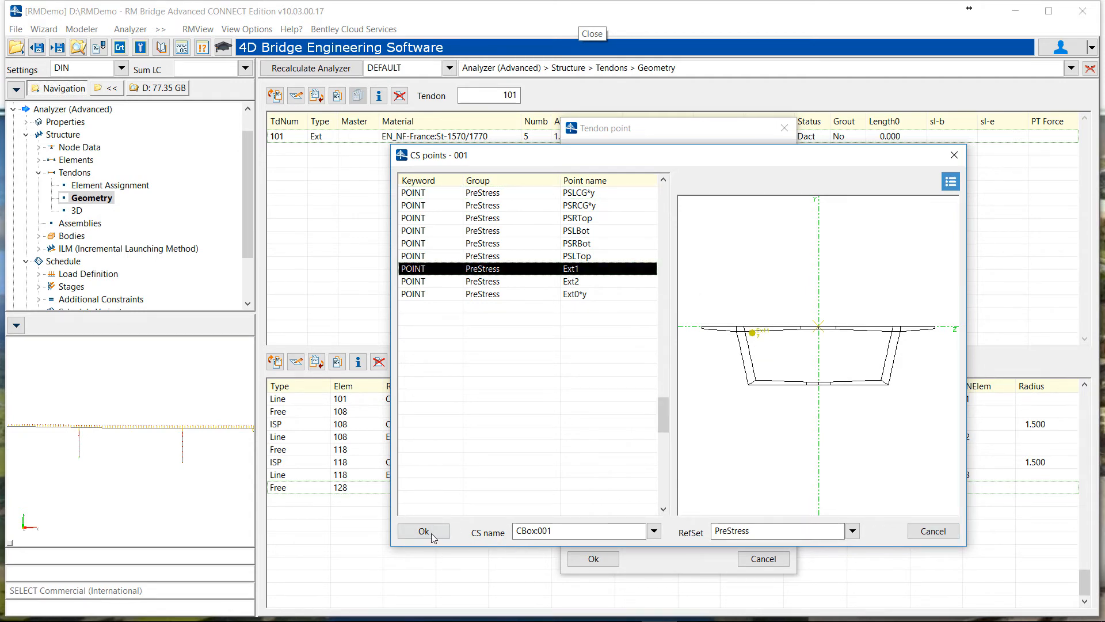
left_click(423, 530)
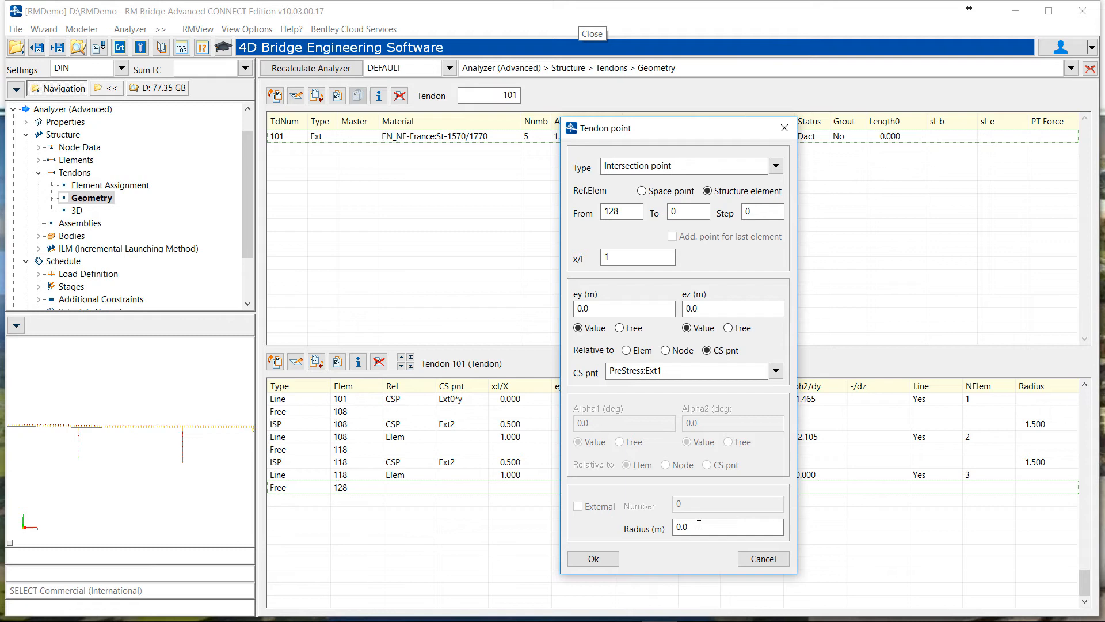
Give the intersection point a 1.5 m radius and confirm it
type("1.5")
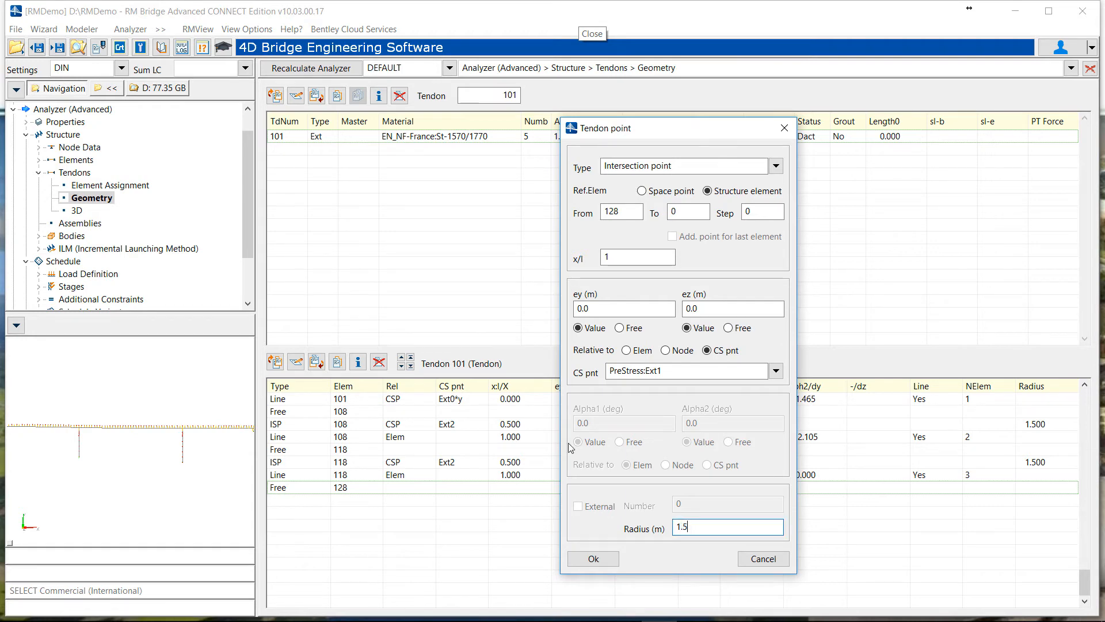
left_click(593, 558)
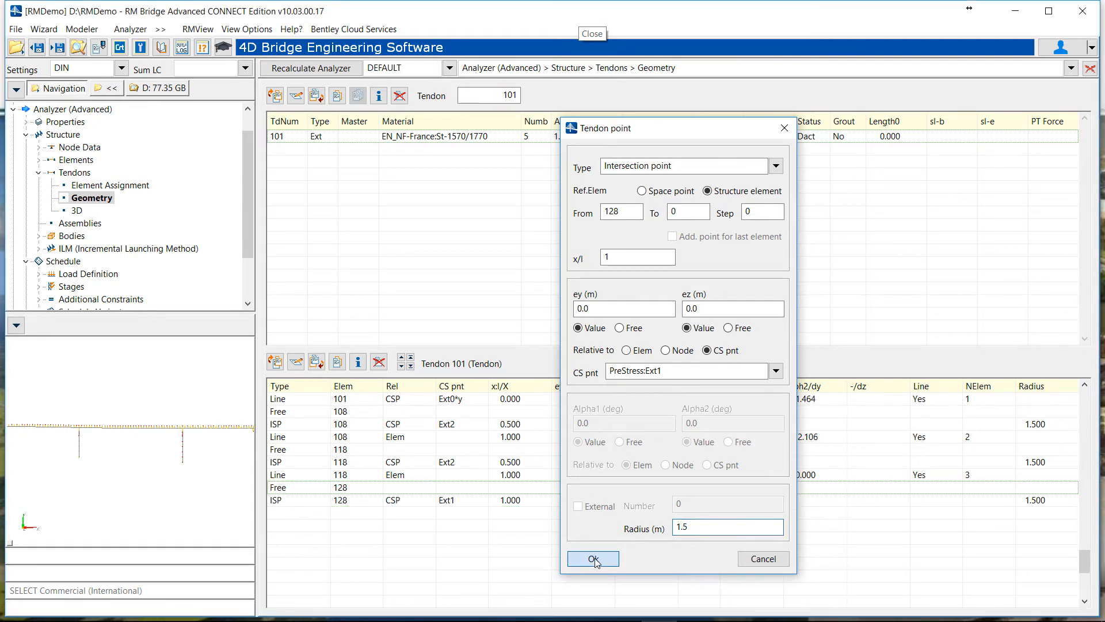
left_click(593, 558)
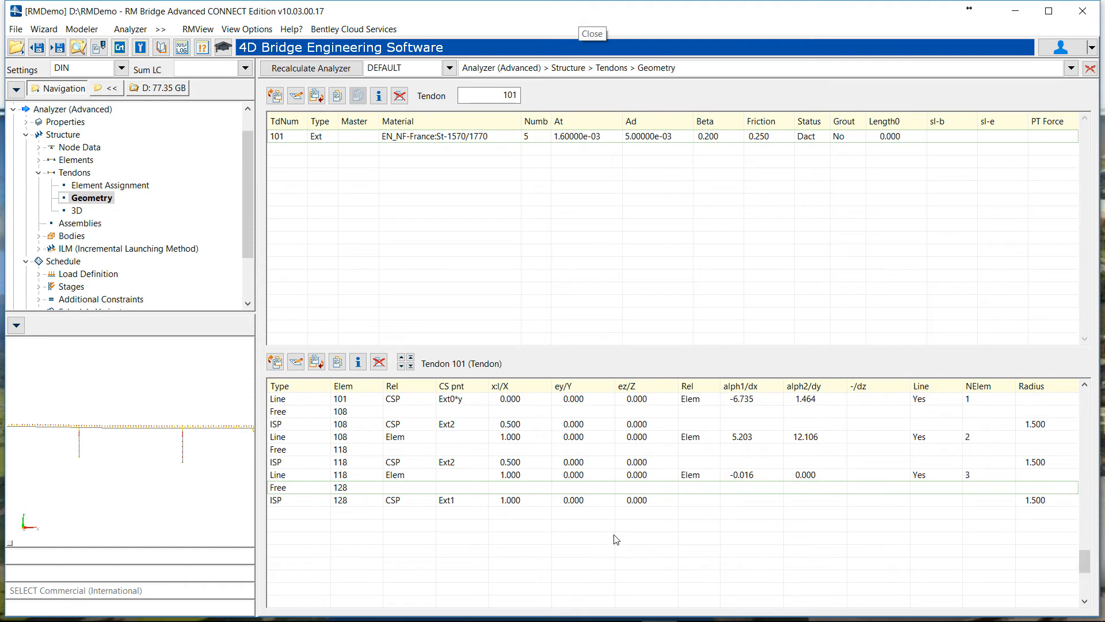
mouse_move(610, 192)
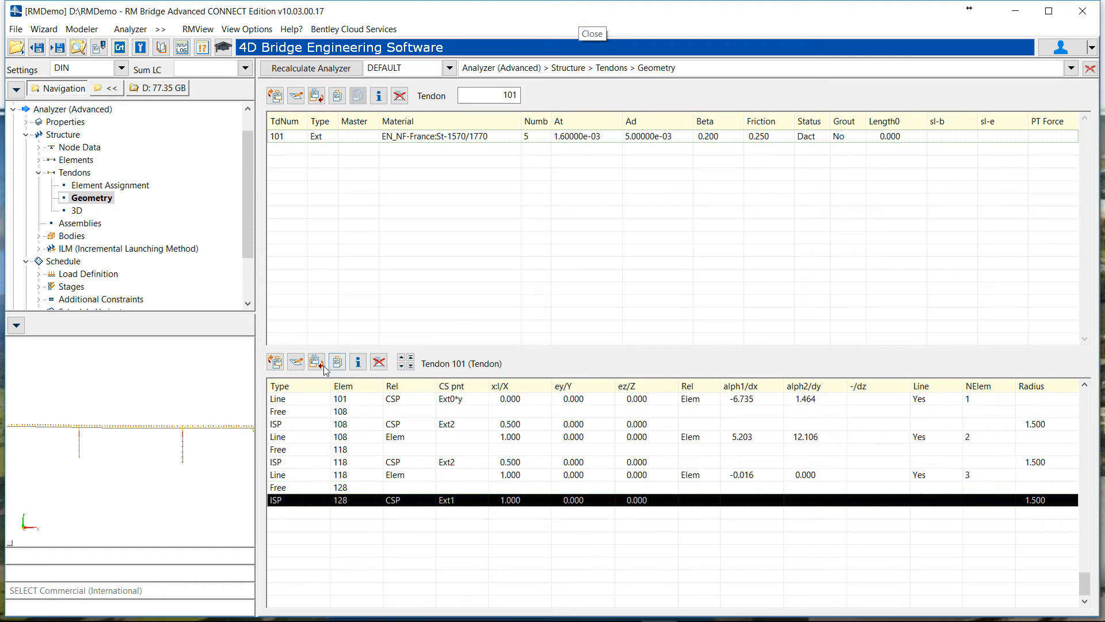
Start a Line tendon point at element 129, x/l 0.9
left_click(315, 360)
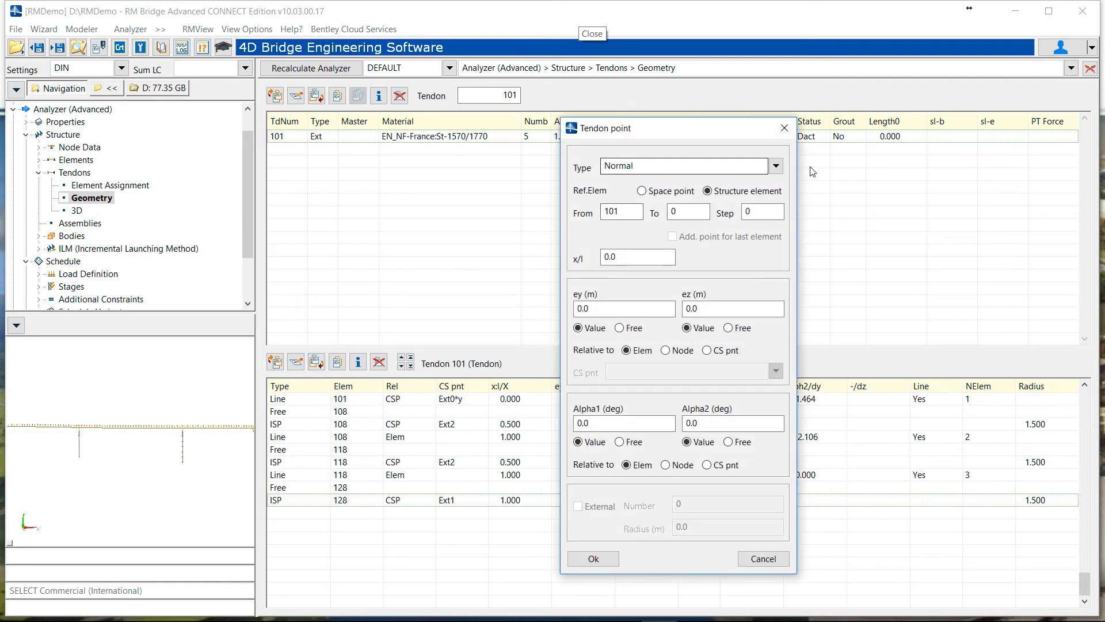
left_click(775, 166)
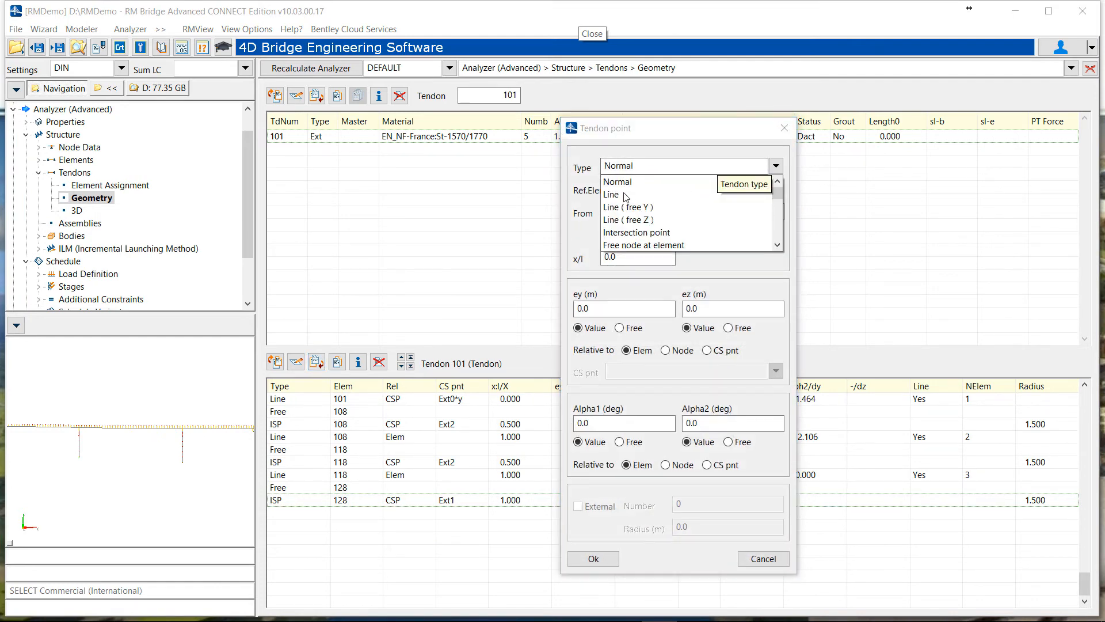
left_click(610, 195)
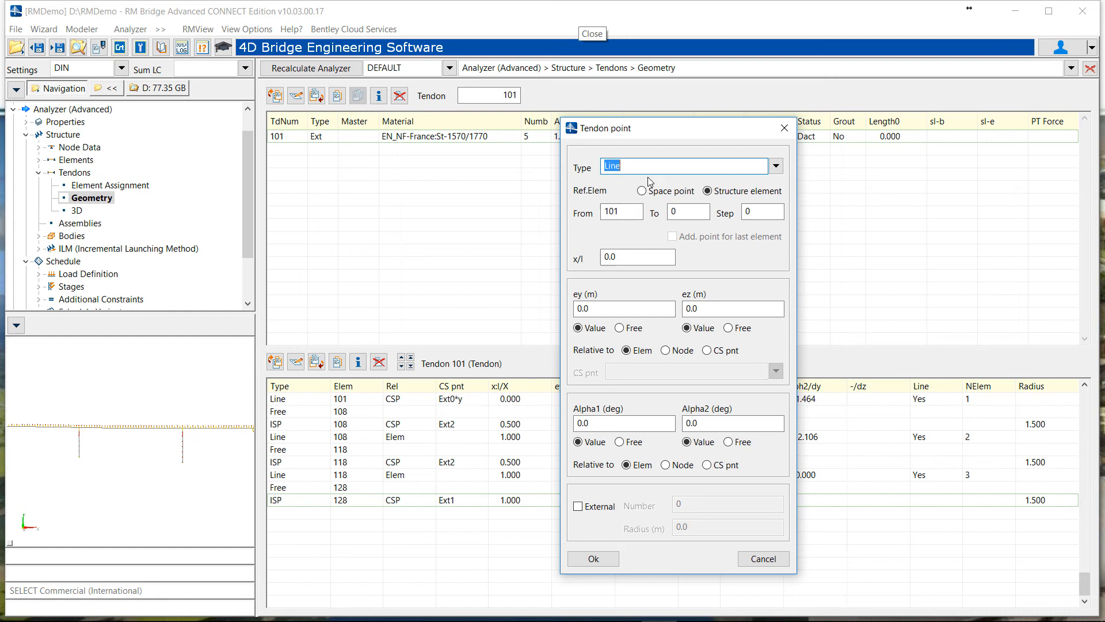
left_click(619, 212)
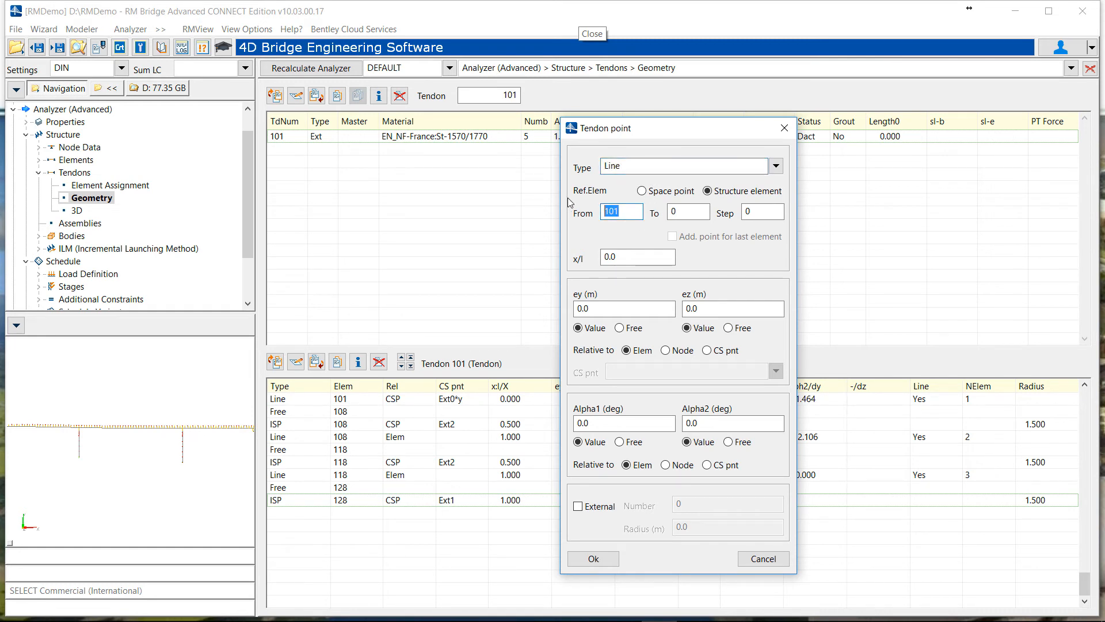
type("129")
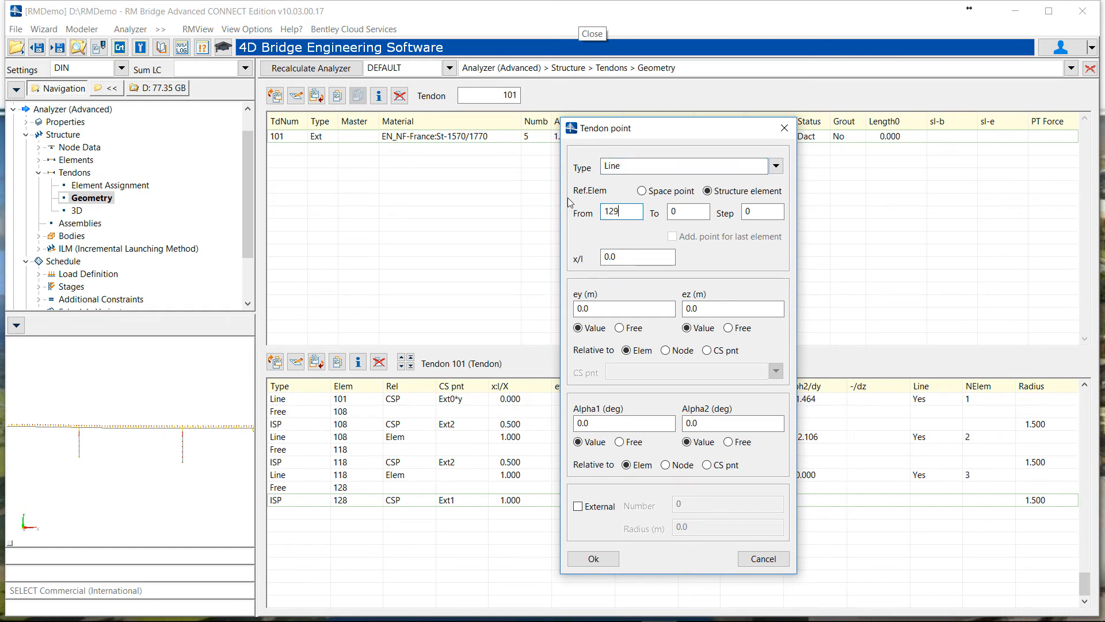
left_click(636, 256)
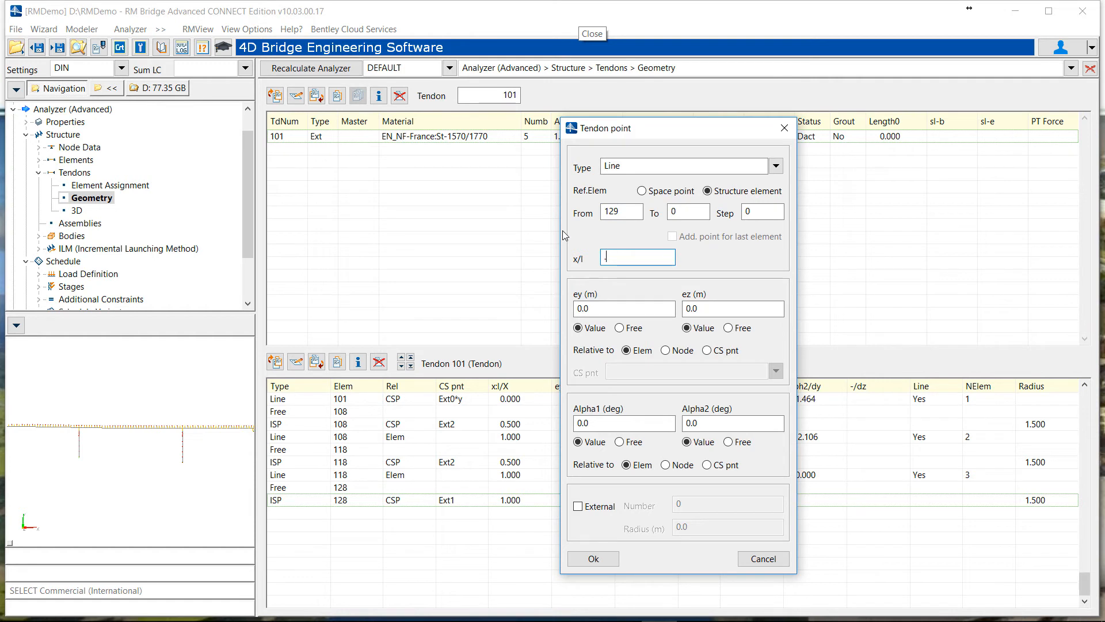
type(".9")
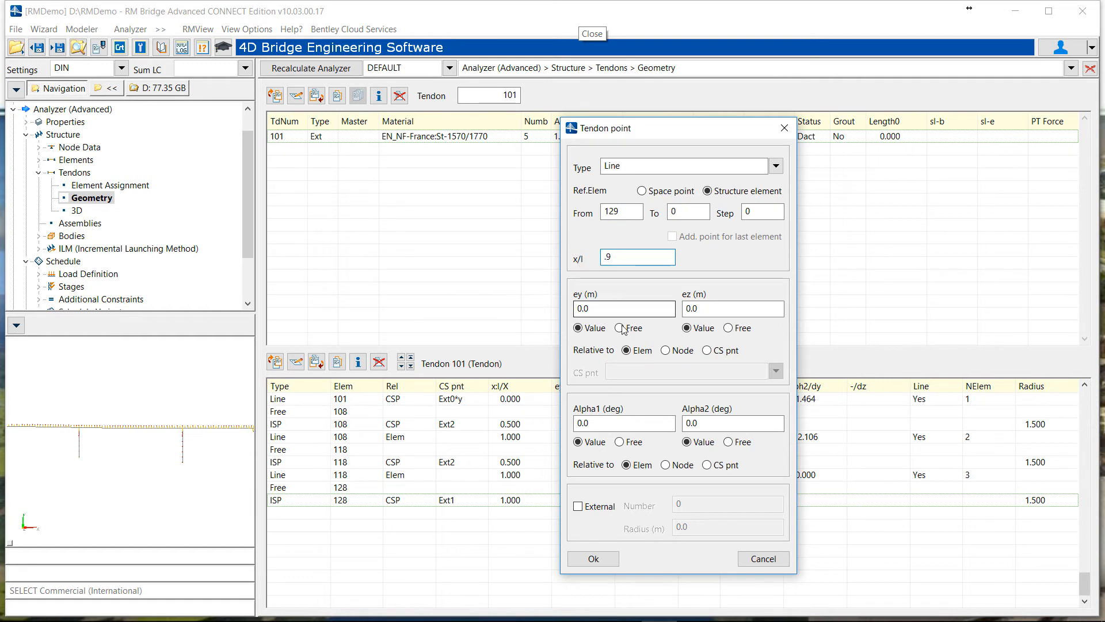
Set free eccentricities relative to cross-section point Ext1 and confirm the element 129 line point
left_click(616, 328)
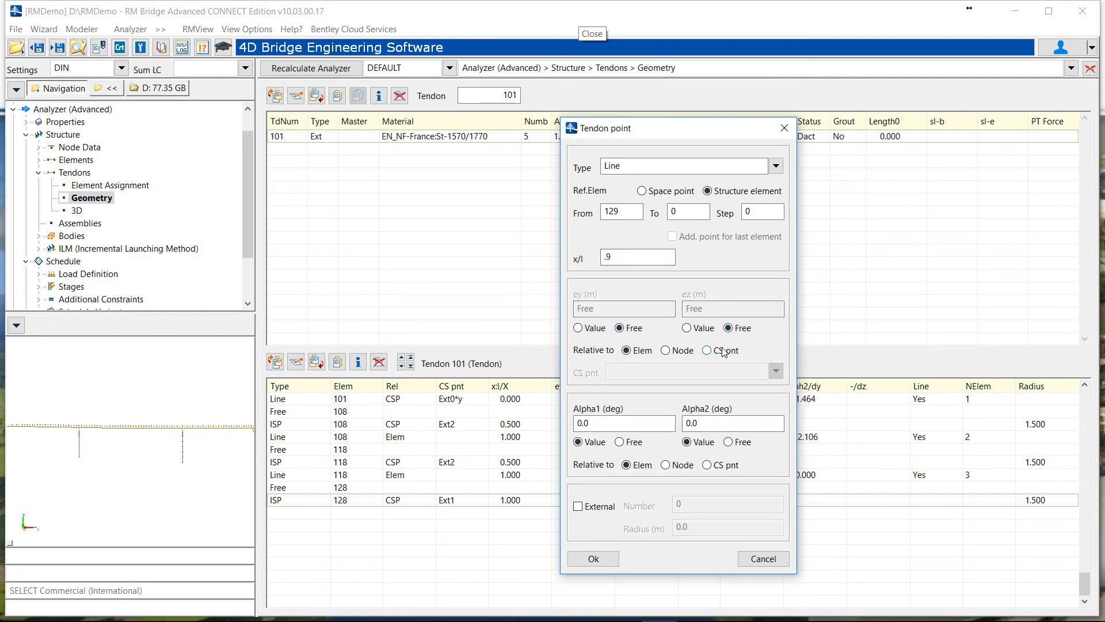
left_click(707, 350)
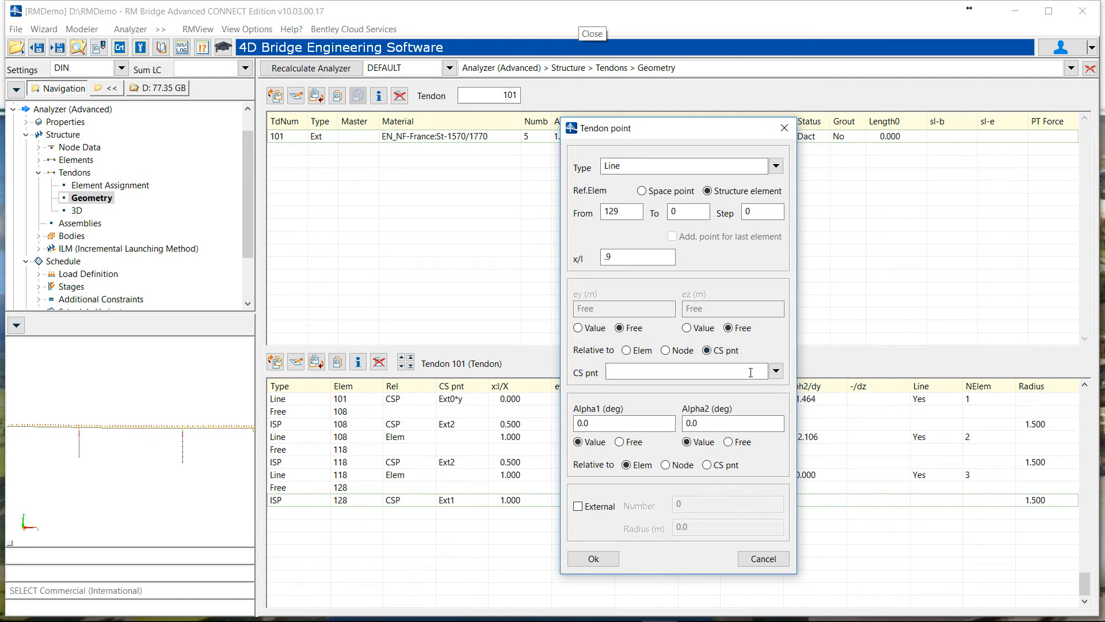
type("Ext1")
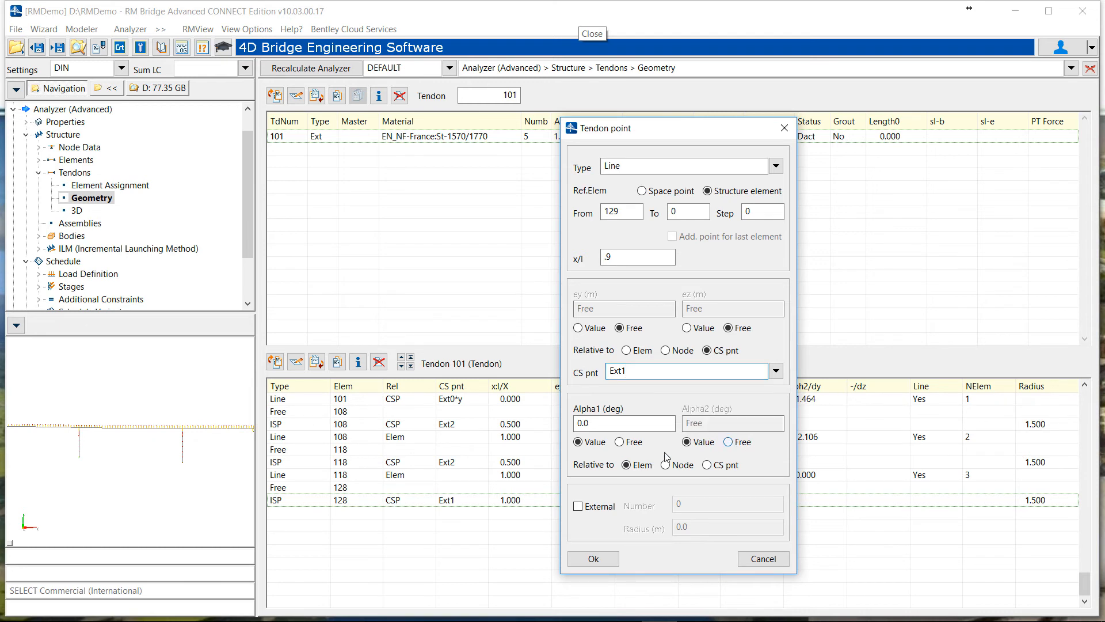
left_click(592, 559)
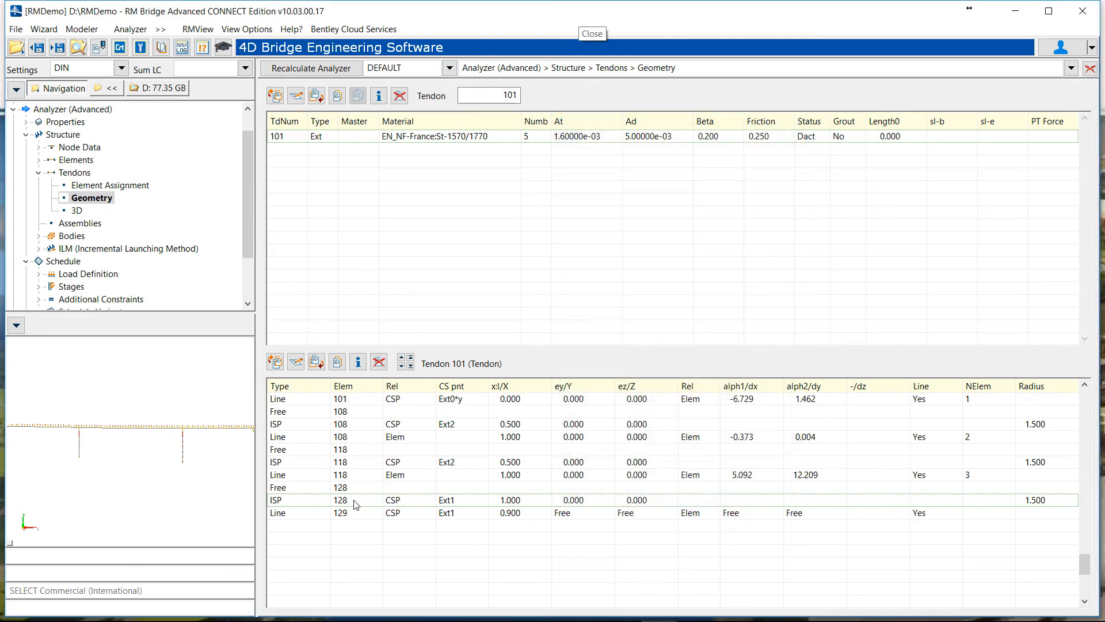
left_click(339, 513)
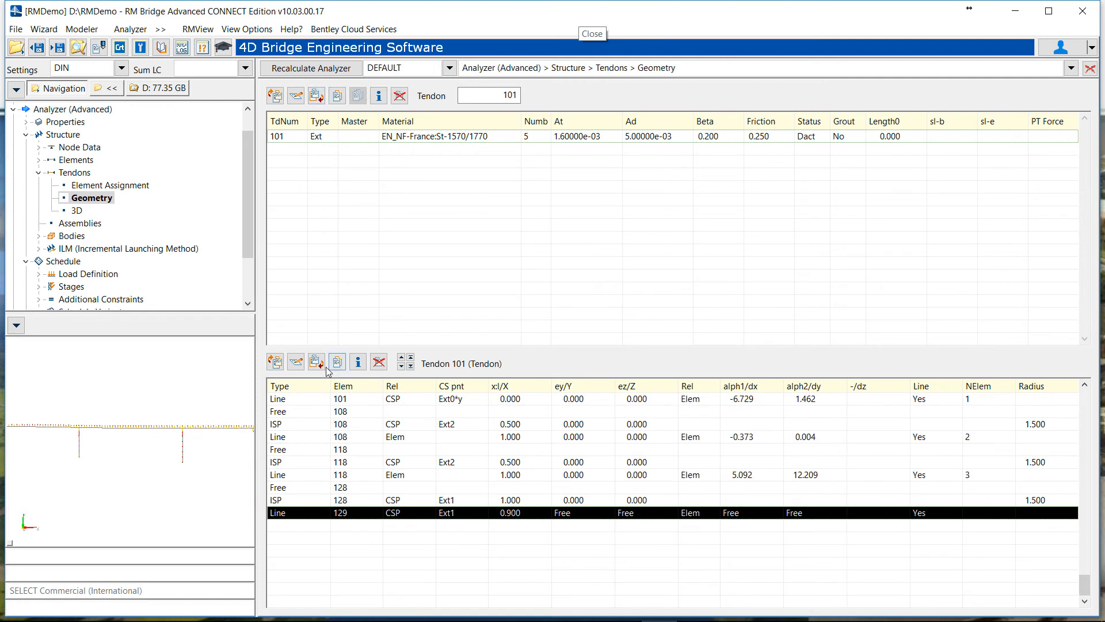
Insert a Normal point relative to CS point Ext1 at x/l = 1 of element 129
left_click(315, 360)
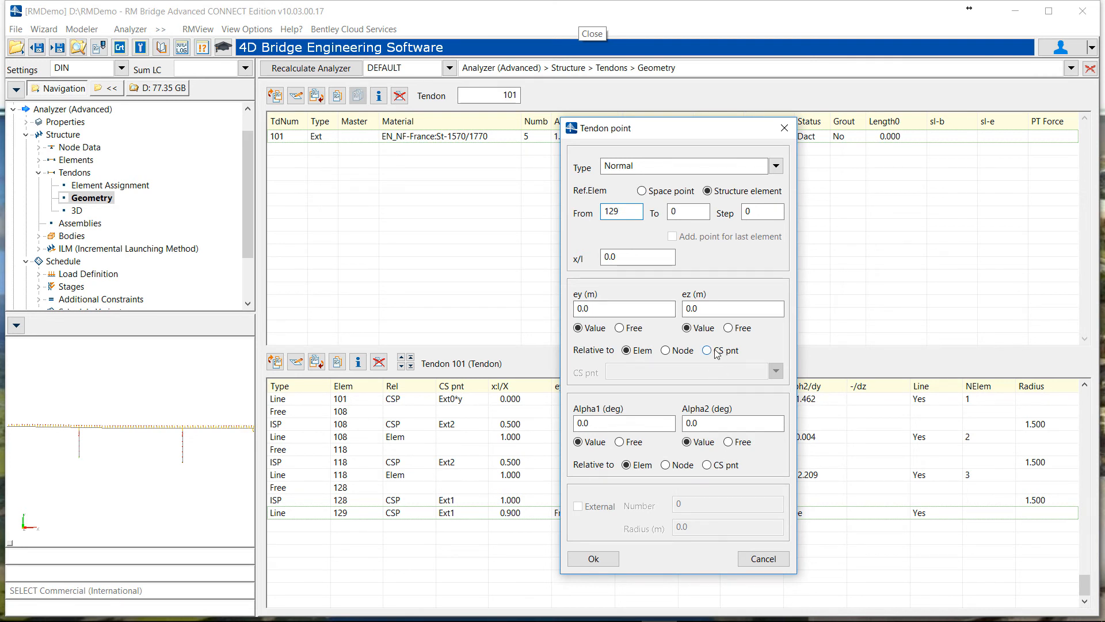
left_click(707, 350)
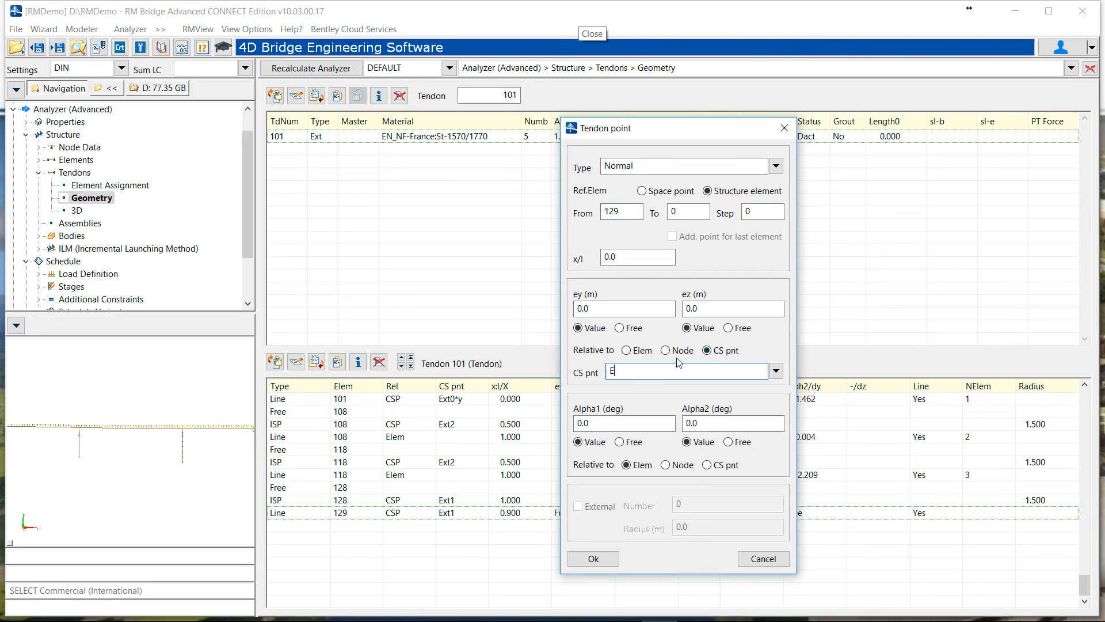
type("Ext1")
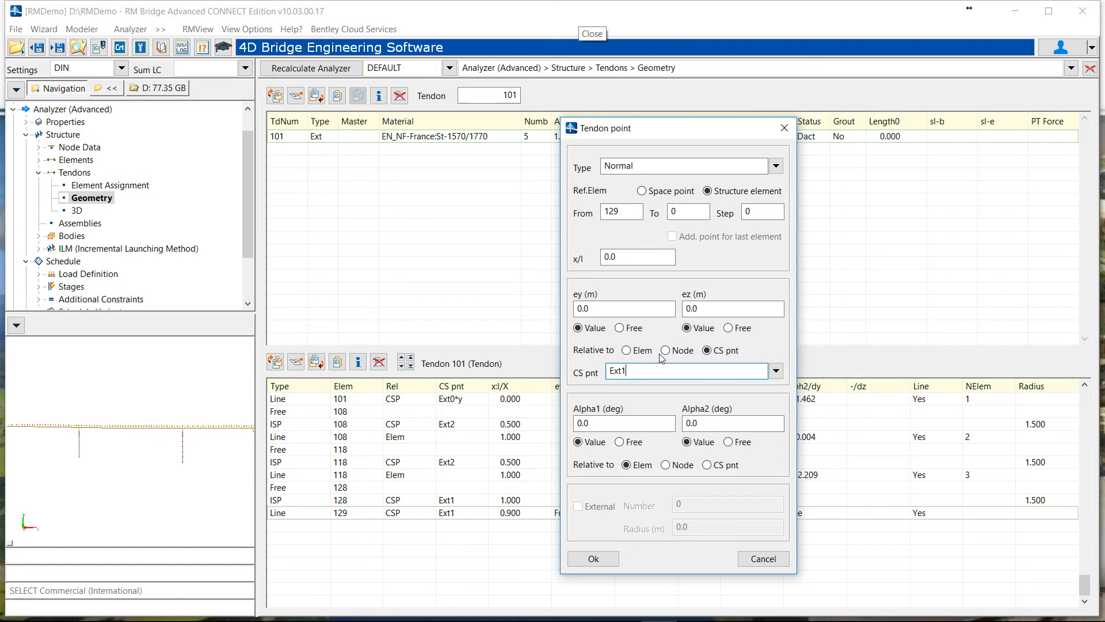
left_click(618, 442)
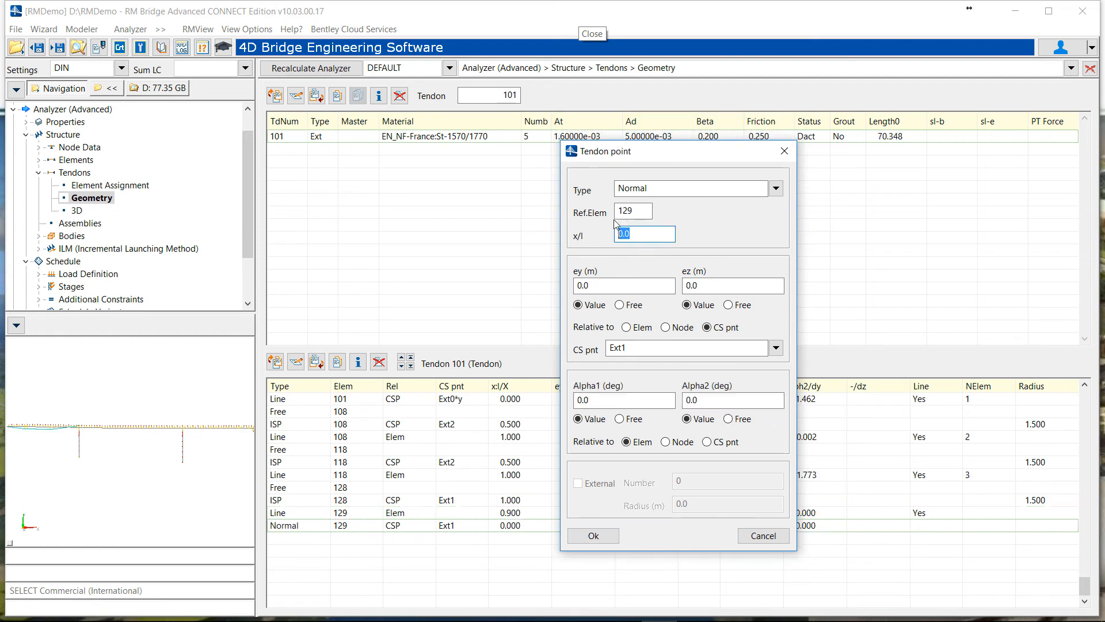
type("1")
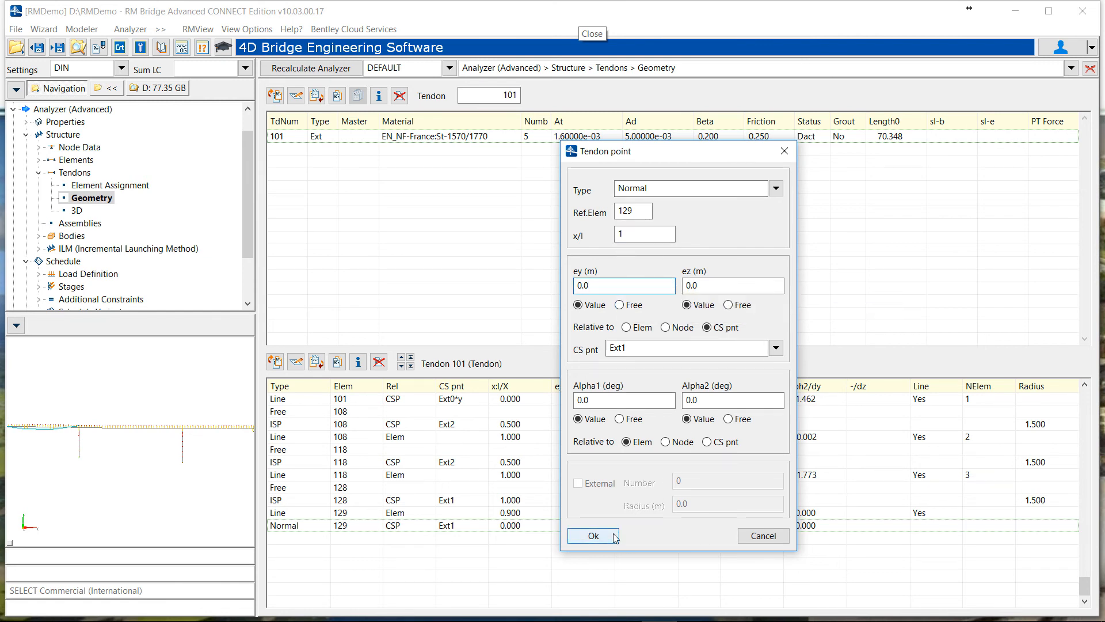
left_click(594, 535)
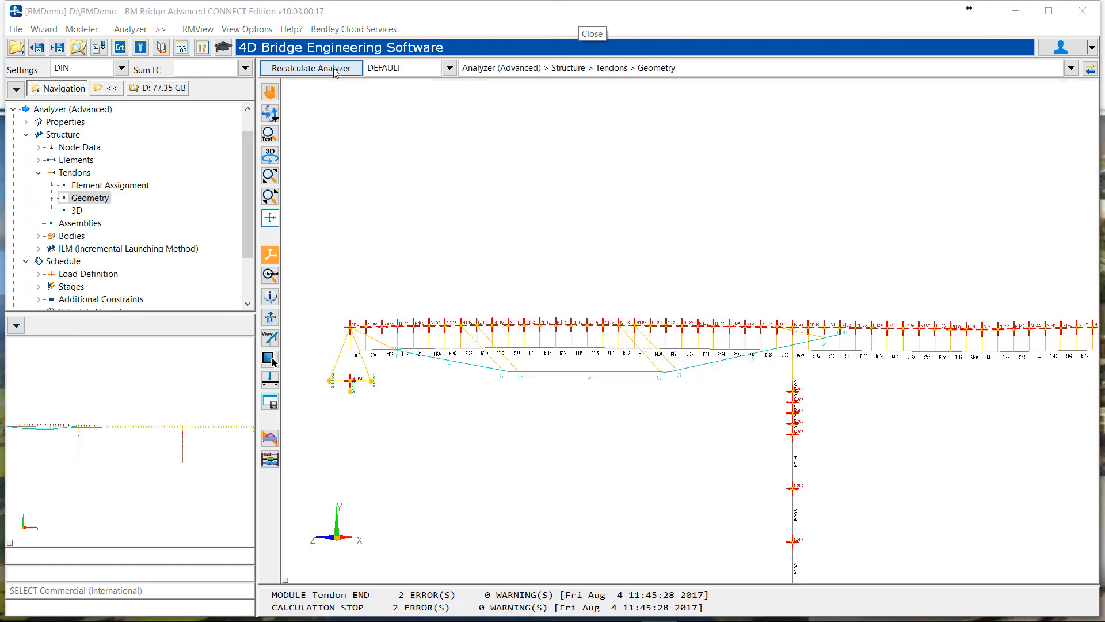
Recalculate with the analyzer, then show tendon 101's normal force diagram via Tendon Load
left_click(309, 68)
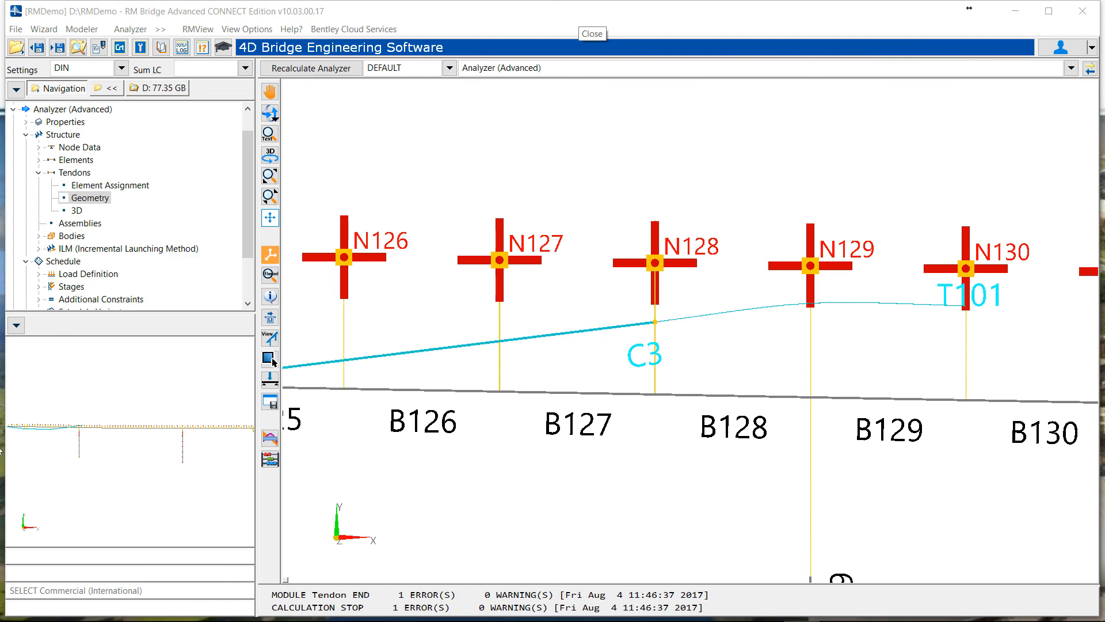
left_click(97, 298)
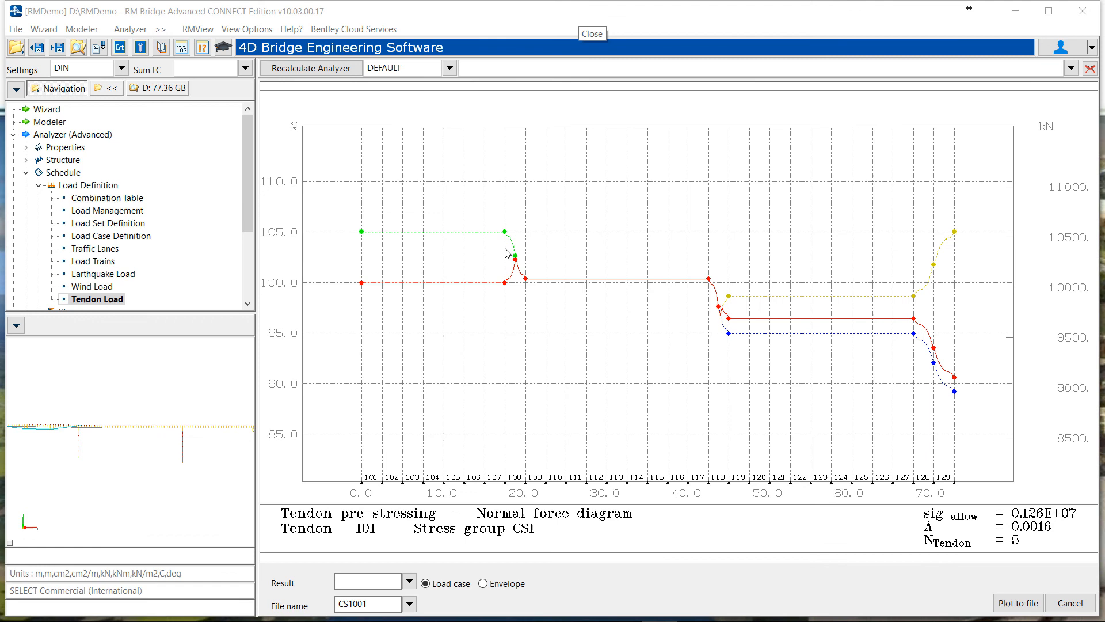
mouse_move(784, 423)
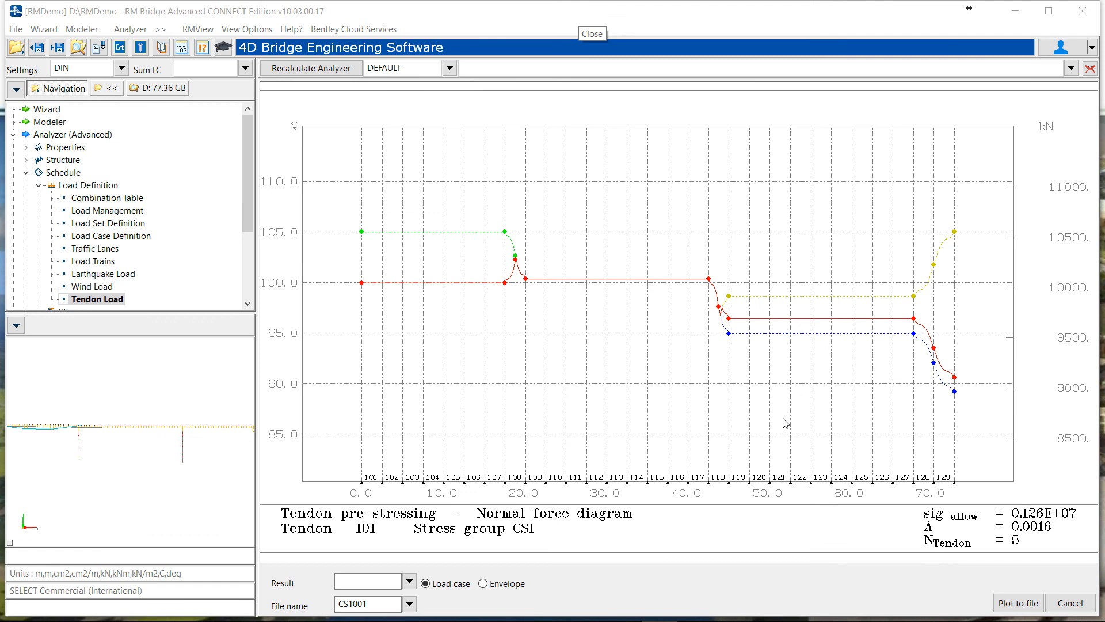